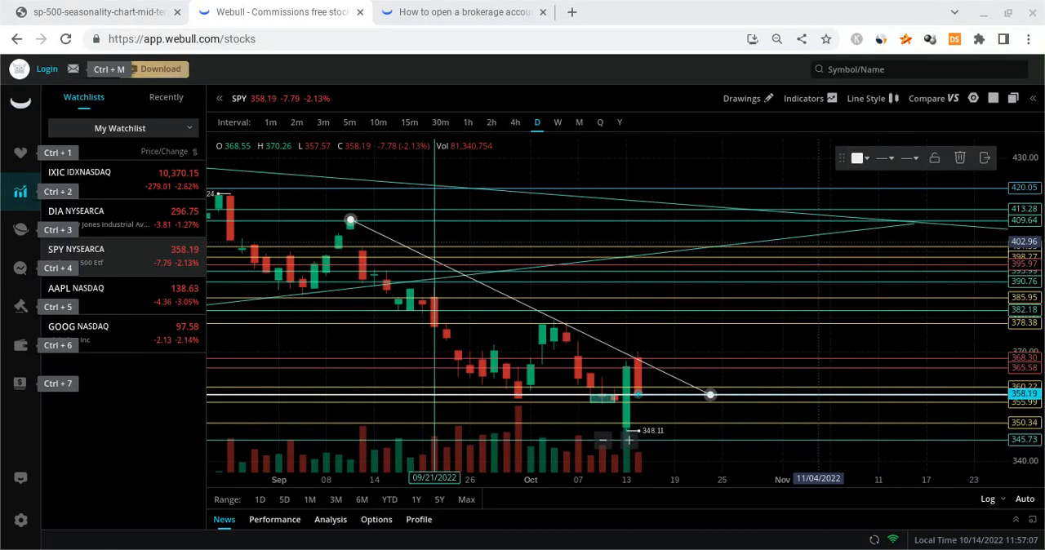
pyautogui.moveTo(580, 401)
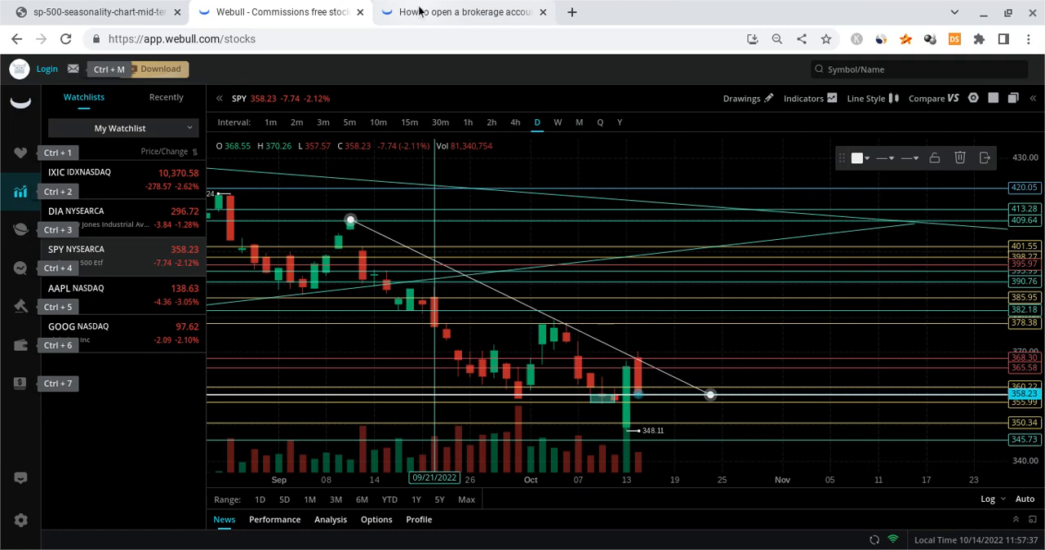
# Set the SPY chart interval to 5m to show October 13–14 intraday swings
pyautogui.click(461, 11)
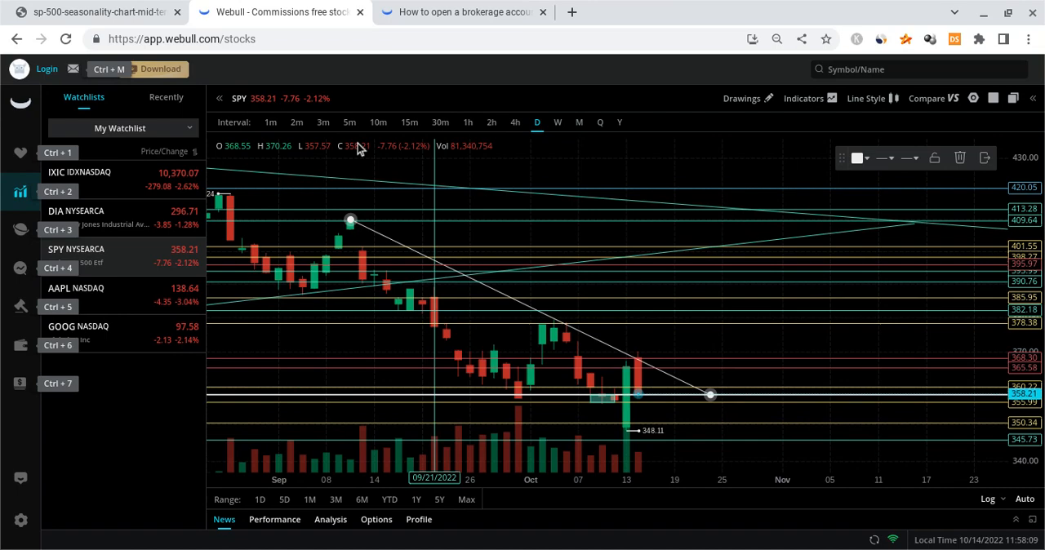
pyautogui.click(350, 122)
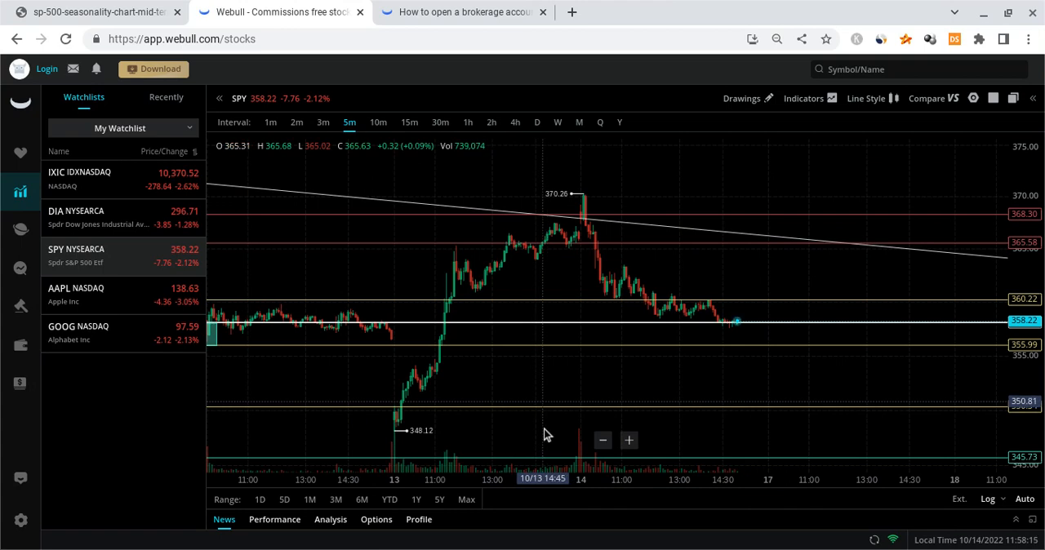
pyautogui.moveTo(388, 363)
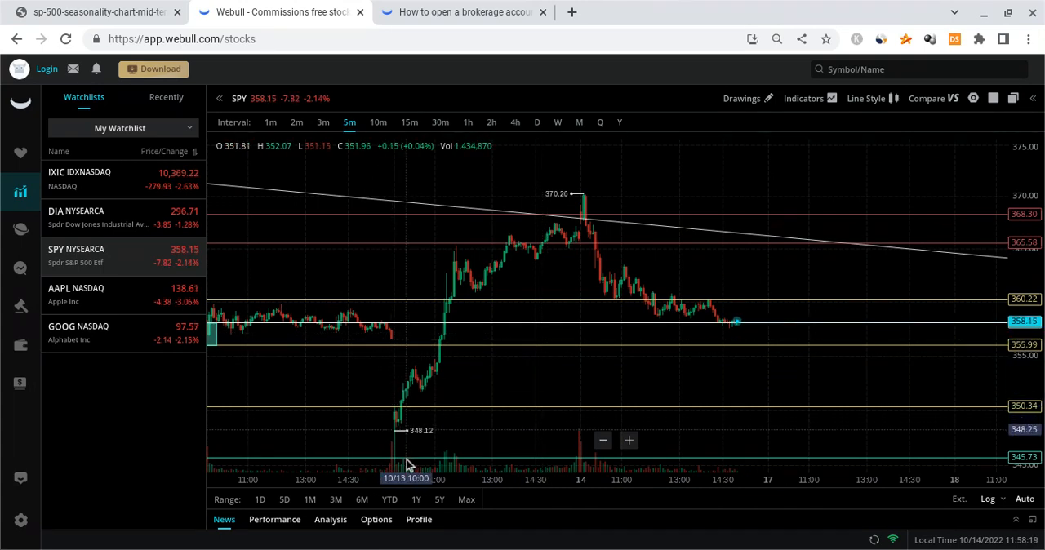
pyautogui.moveTo(588, 214)
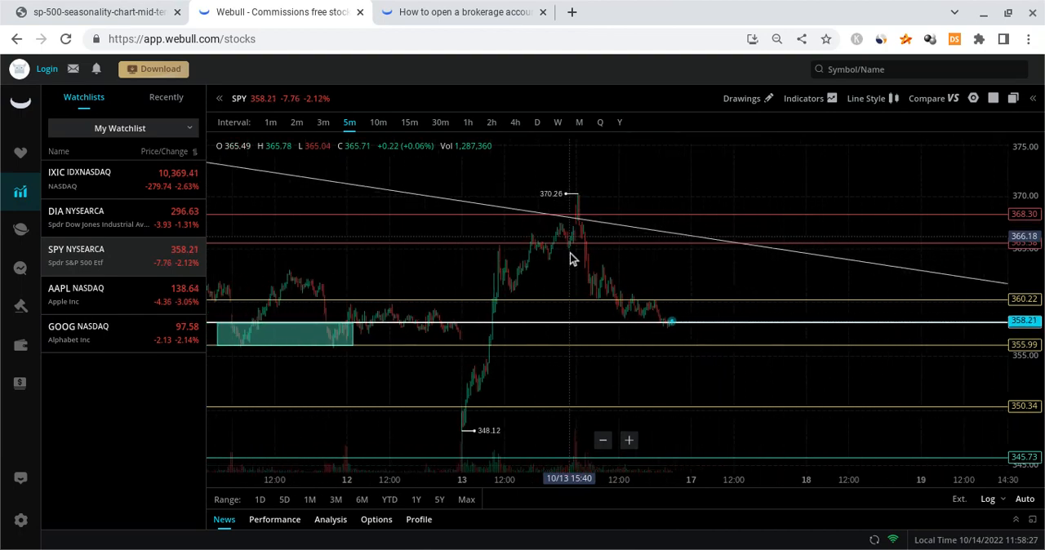
# Set the SPY chart interval back to D for daily October candles
pyautogui.click(536, 122)
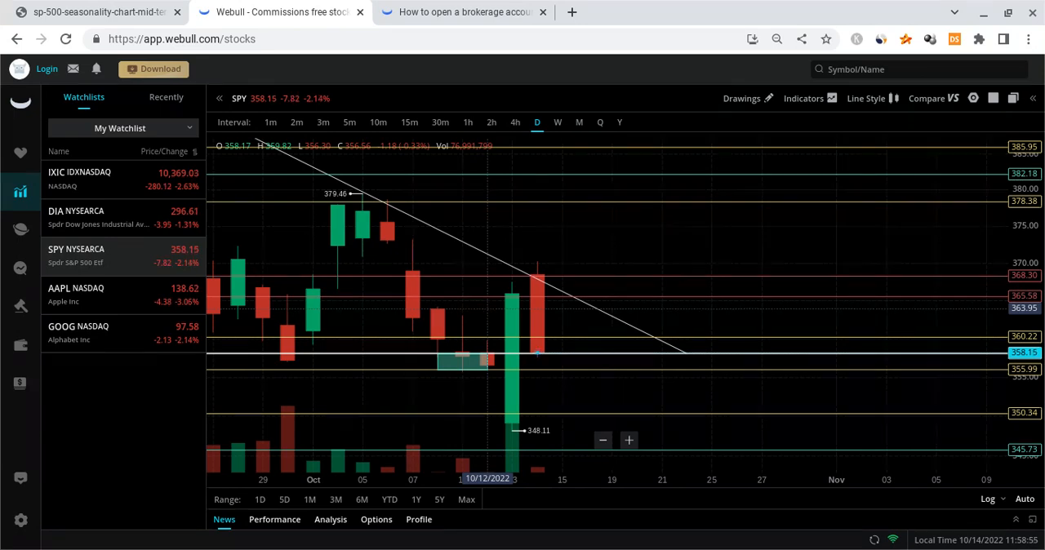
pyautogui.moveTo(522, 334)
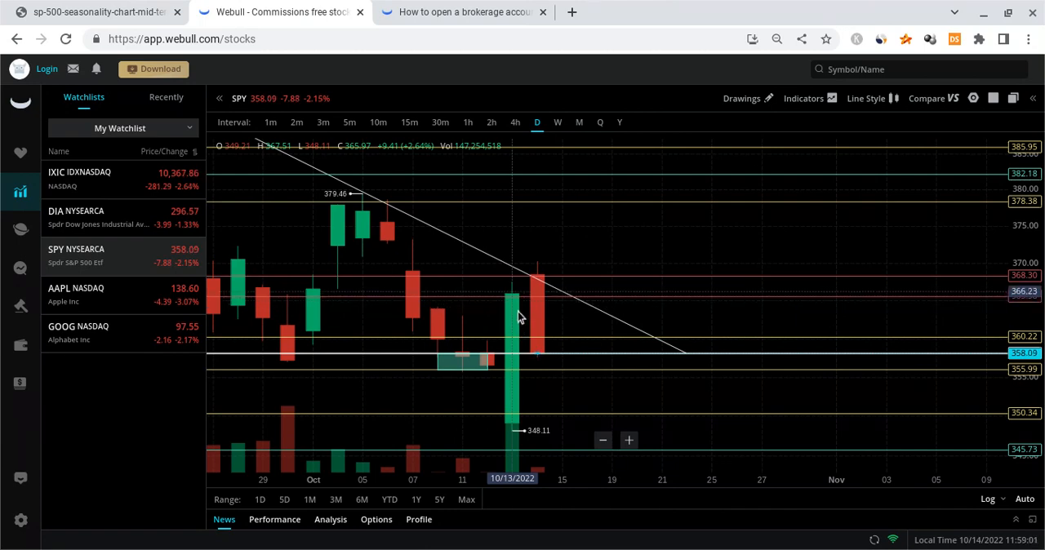
pyautogui.moveTo(539, 301)
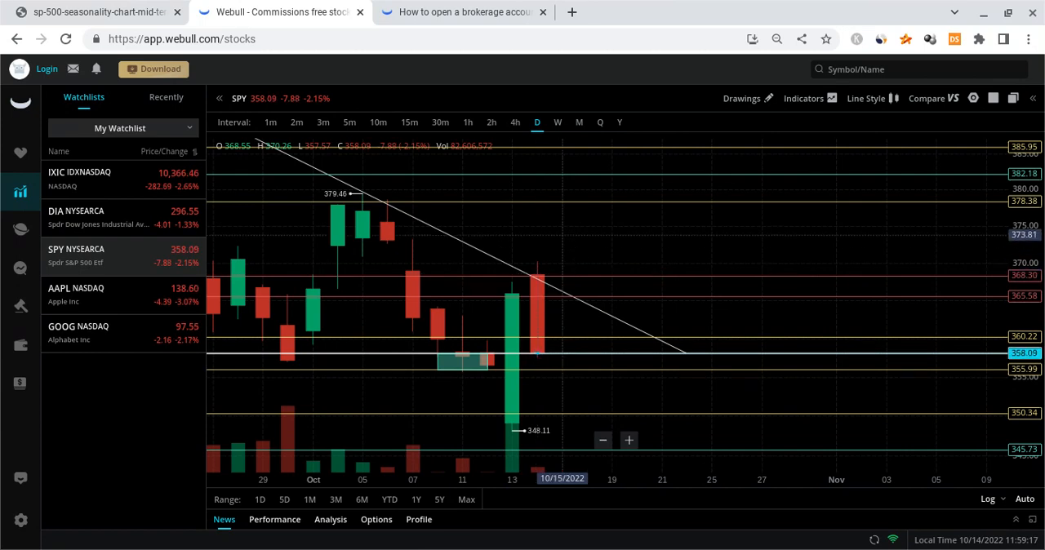
pyautogui.moveTo(600, 221)
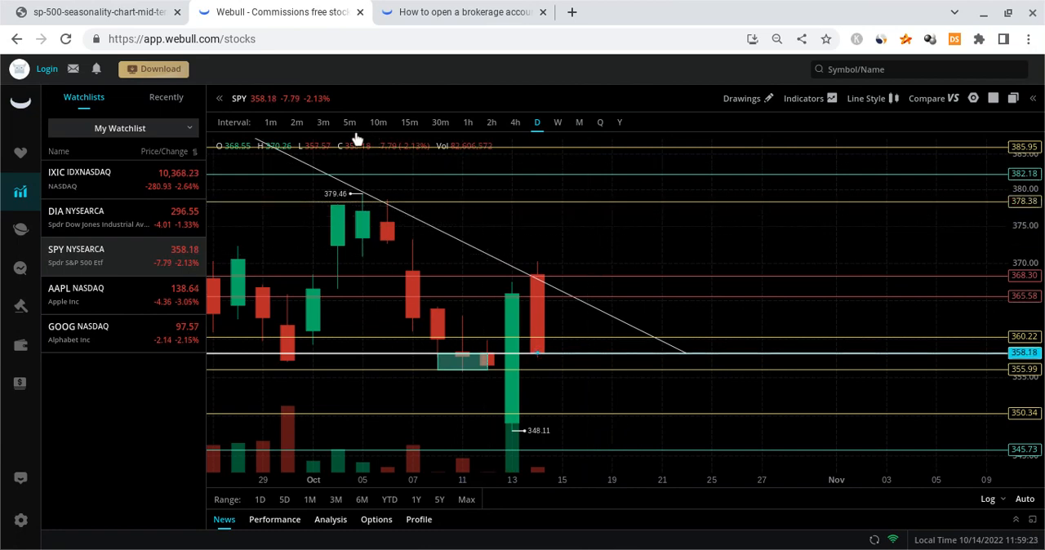
# Set the SPY chart interval to 5m again
pyautogui.click(349, 122)
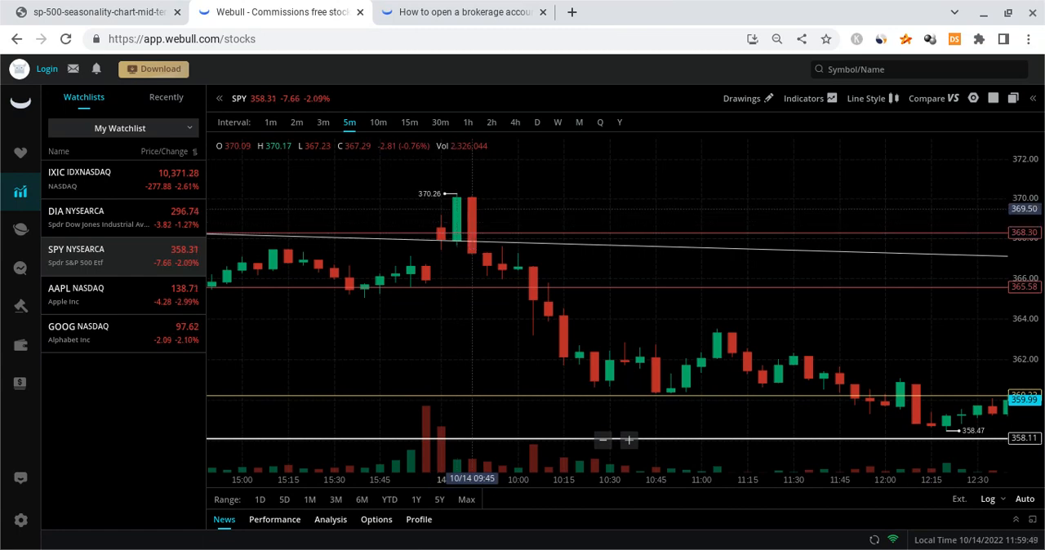
pyautogui.moveTo(564, 384)
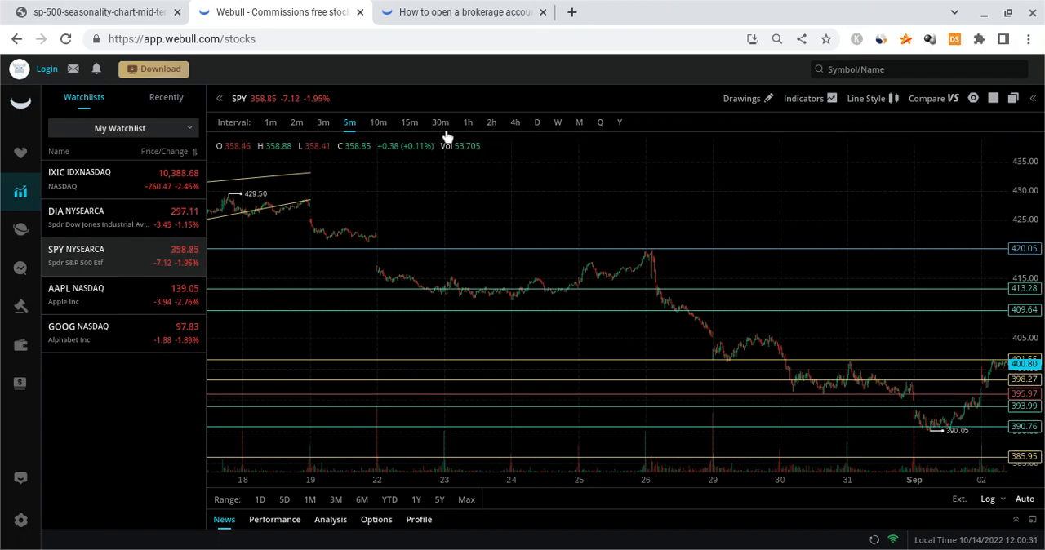
# Set the SPY chart interval back to D, showing October beneath the downtrend line
pyautogui.click(536, 122)
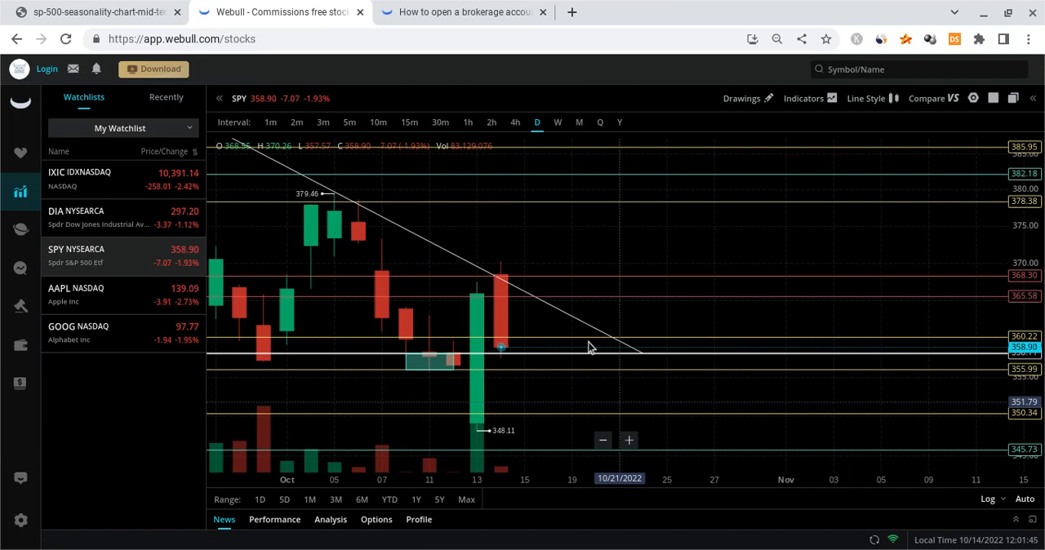
pyautogui.moveTo(515, 296)
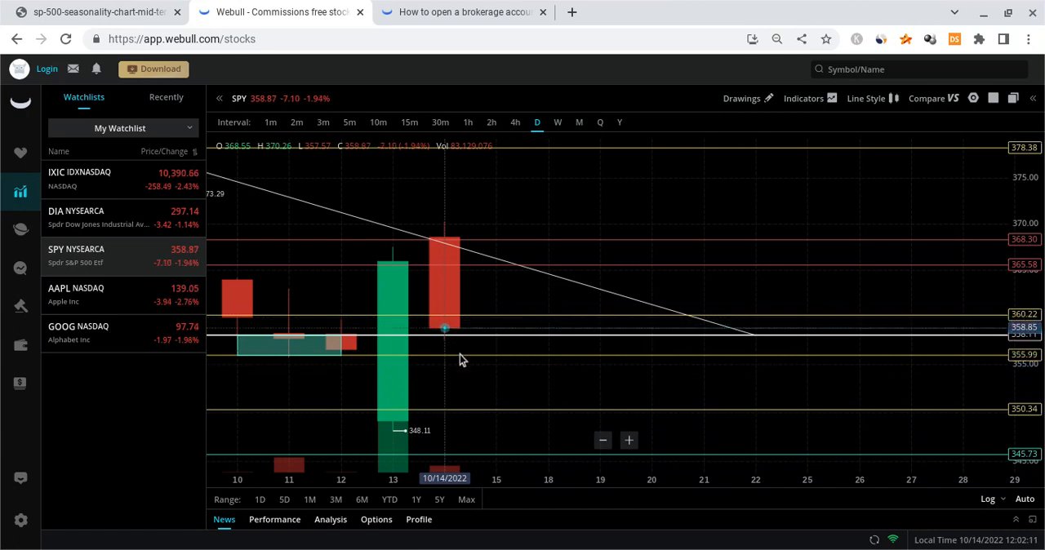
pyautogui.moveTo(487, 384)
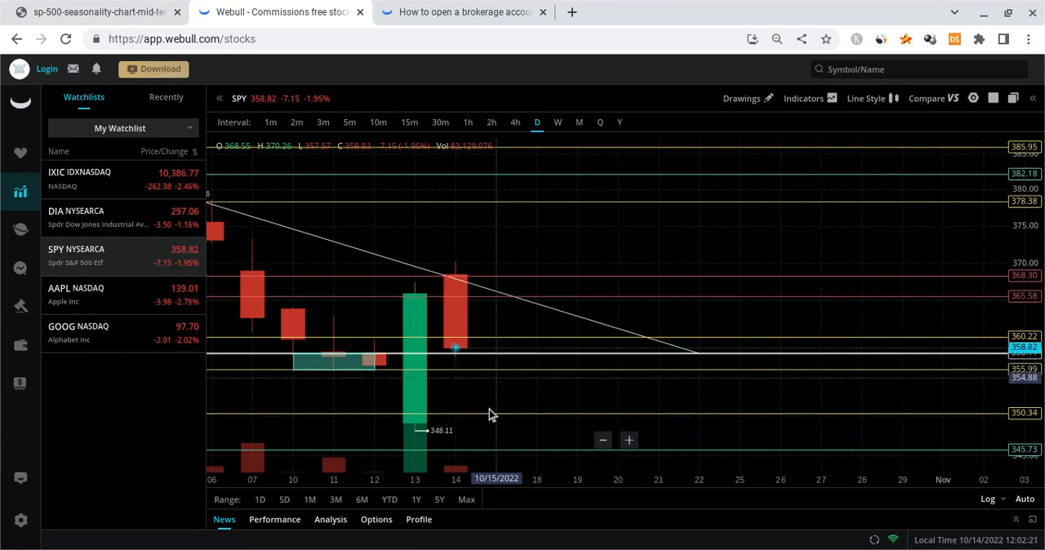
pyautogui.moveTo(506, 449)
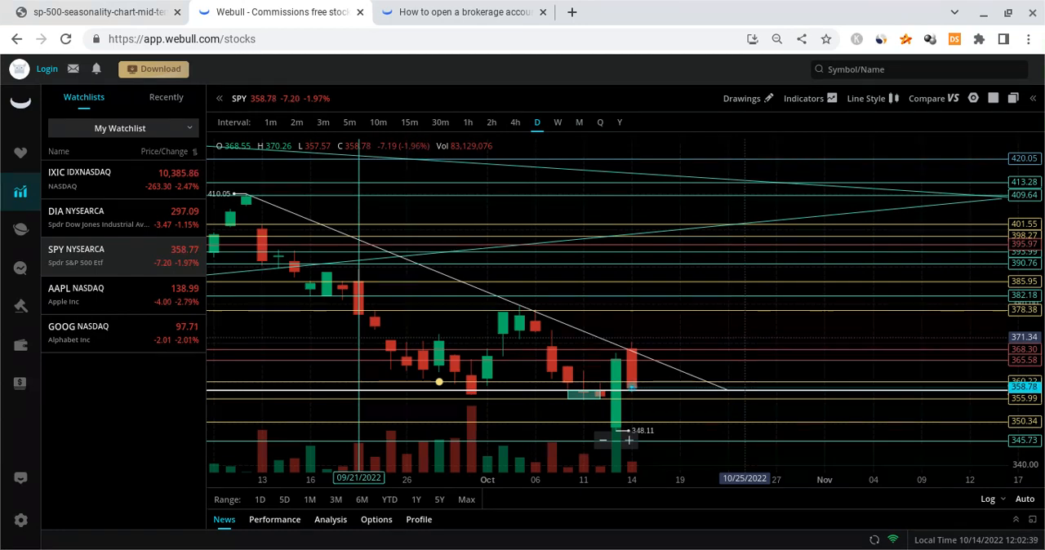
# Show the S&P 500 midterm election-year seasonality chart in its browser tab
pyautogui.click(94, 11)
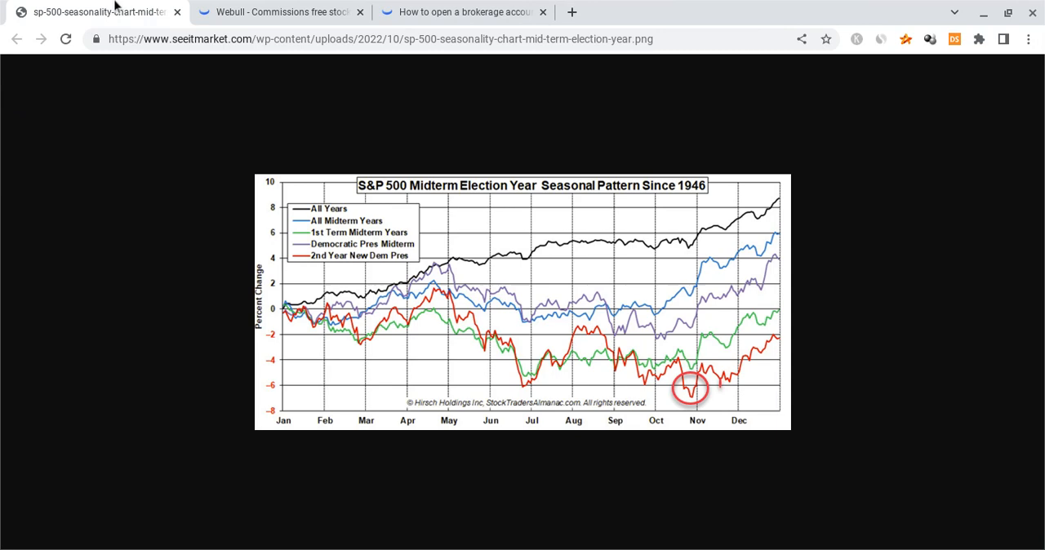
pyautogui.moveTo(627, 330)
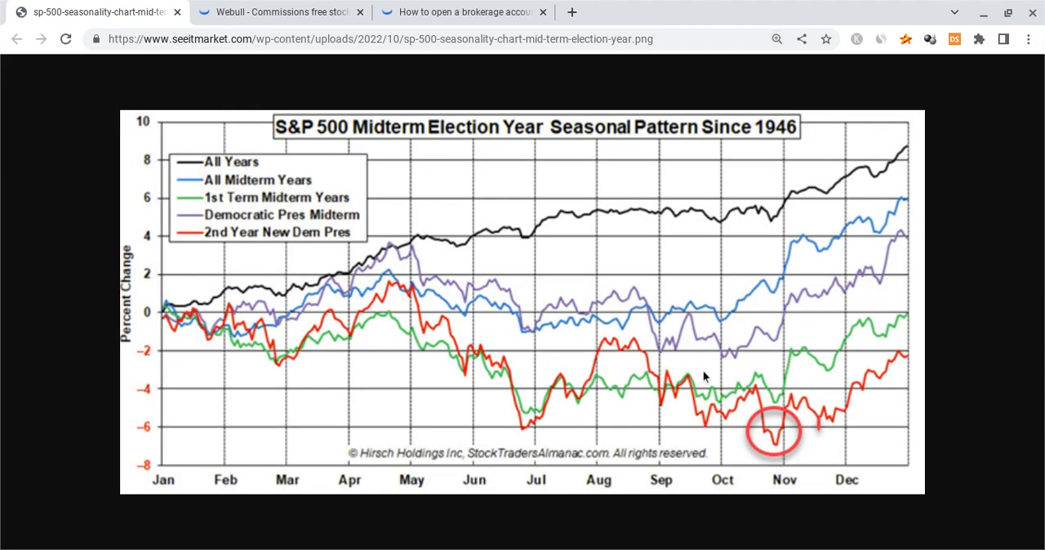
pyautogui.moveTo(411, 188)
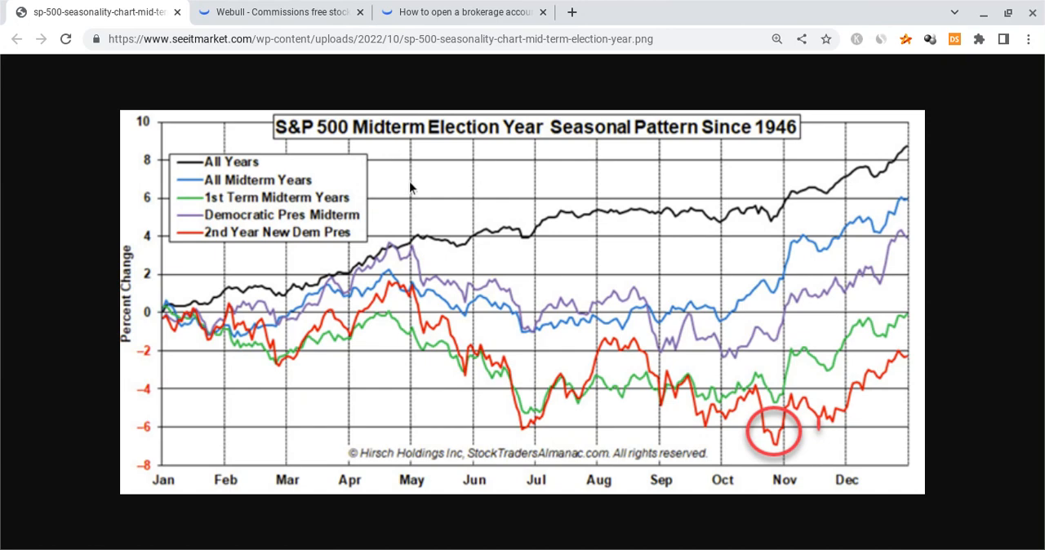
pyautogui.moveTo(488, 152)
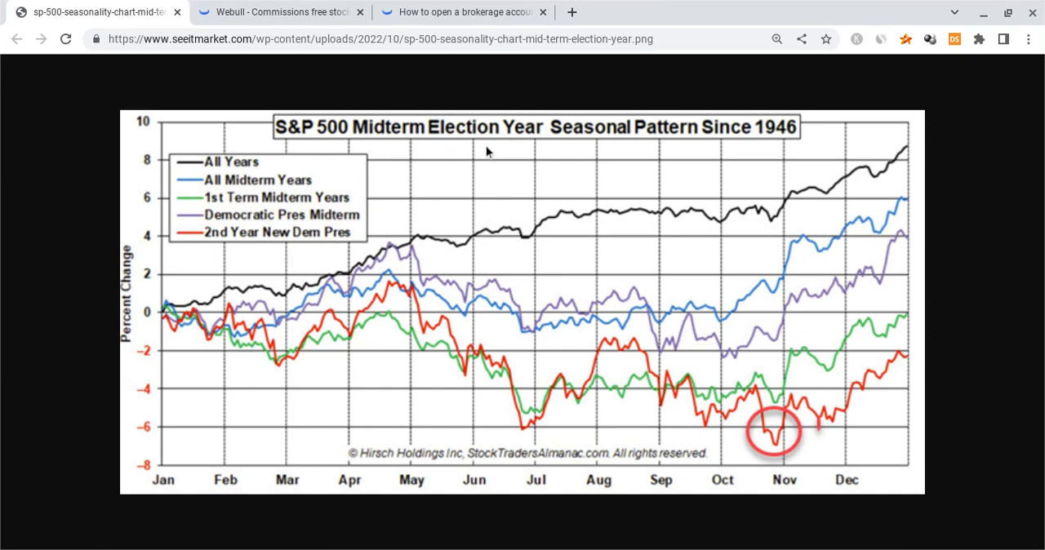
pyautogui.moveTo(787, 148)
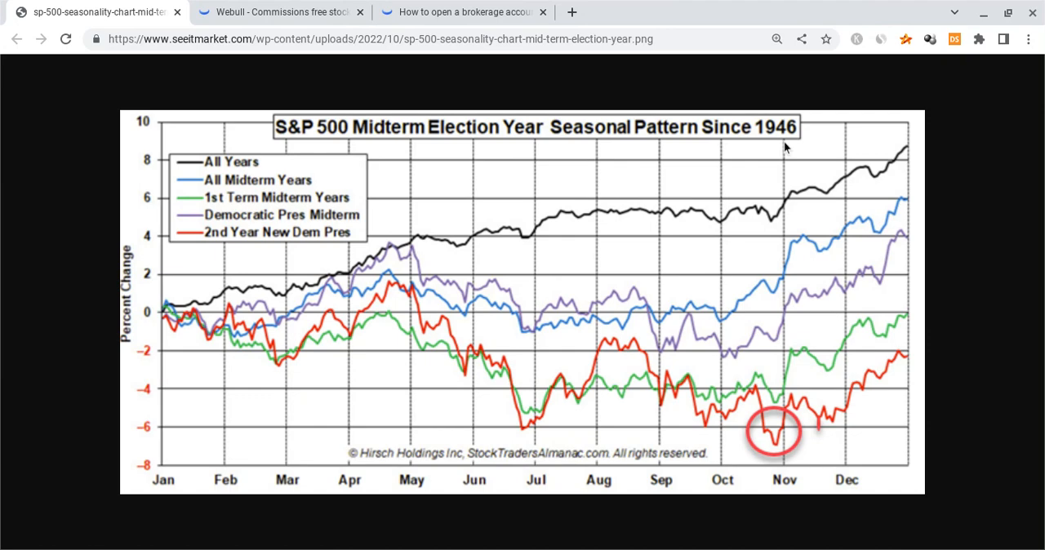
pyautogui.moveTo(754, 441)
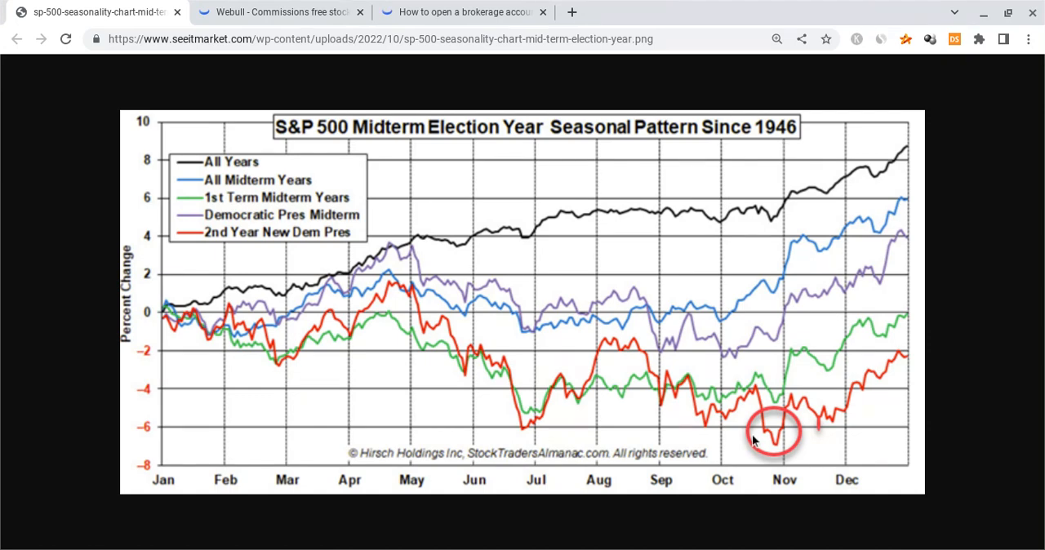
pyautogui.moveTo(600, 428)
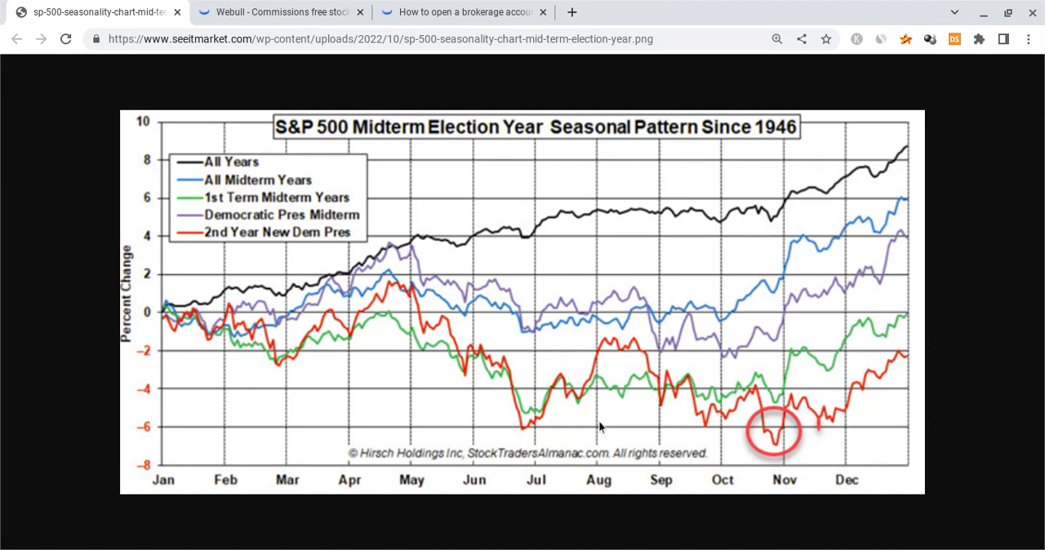
pyautogui.moveTo(541, 424)
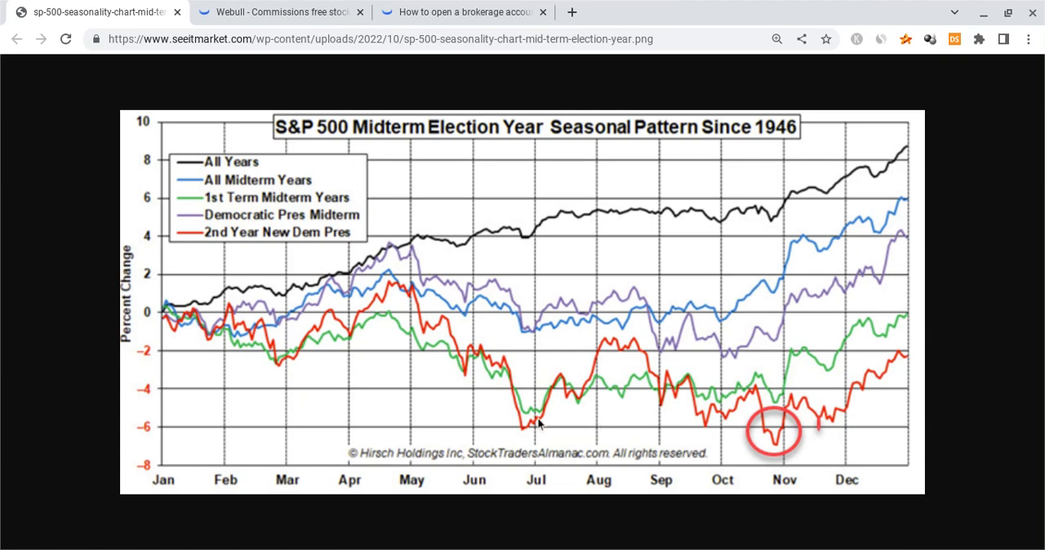
pyautogui.moveTo(506, 419)
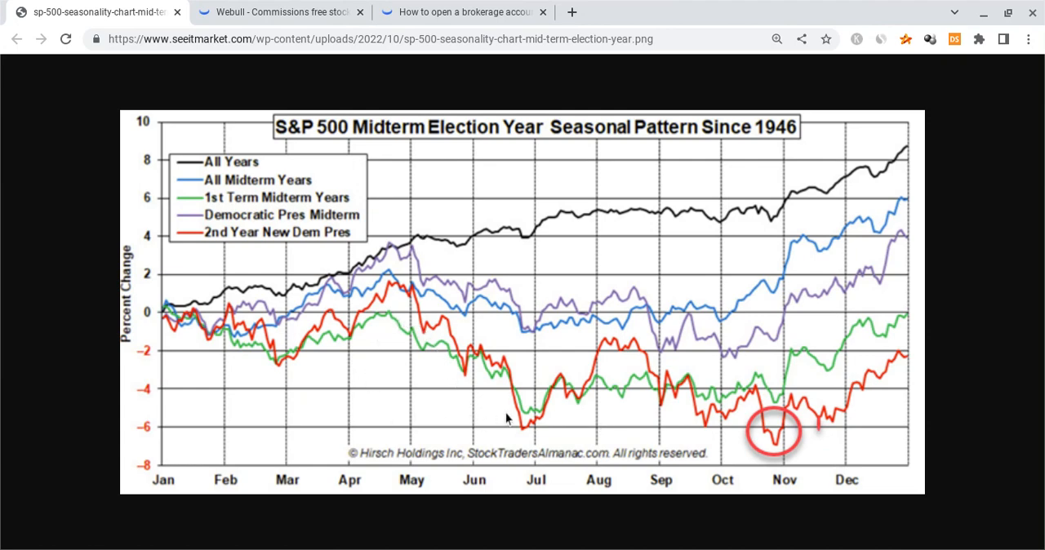
pyautogui.moveTo(694, 427)
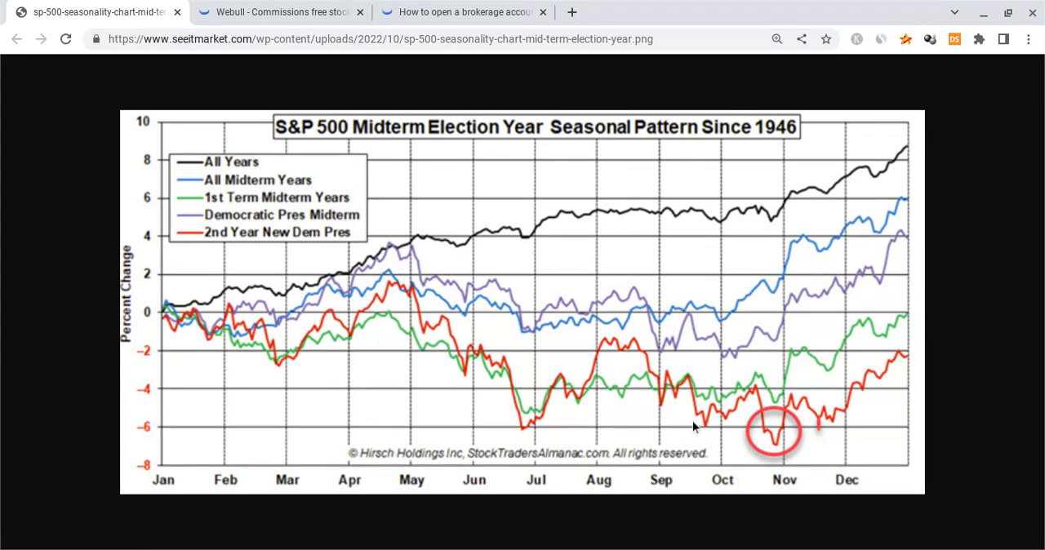
pyautogui.moveTo(741, 470)
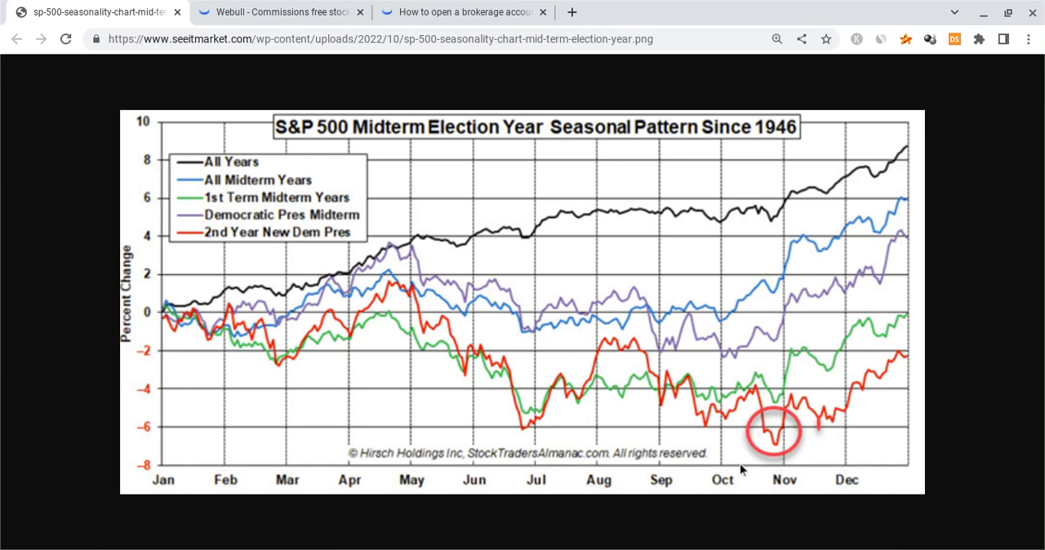
pyautogui.moveTo(621, 451)
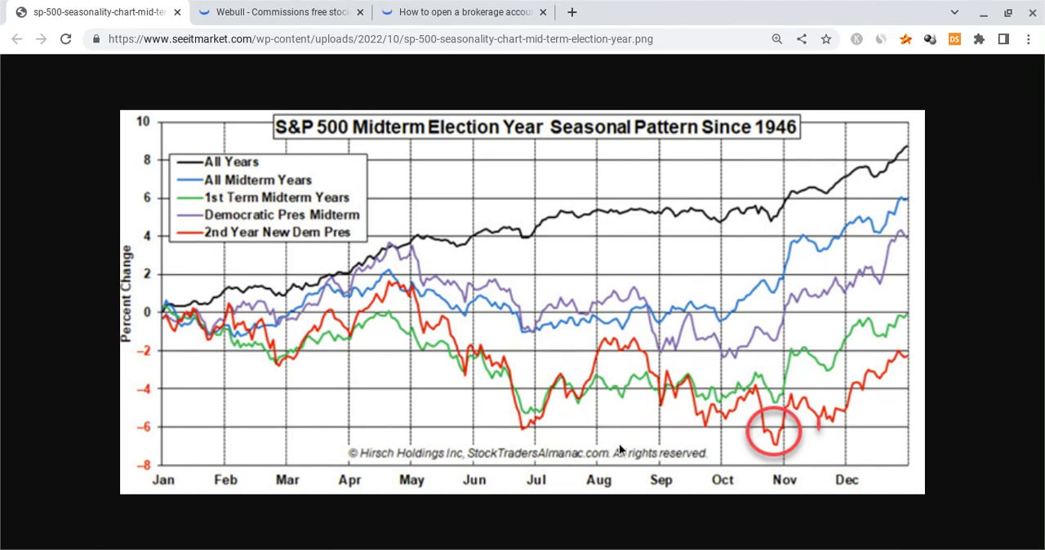
pyautogui.moveTo(243, 351)
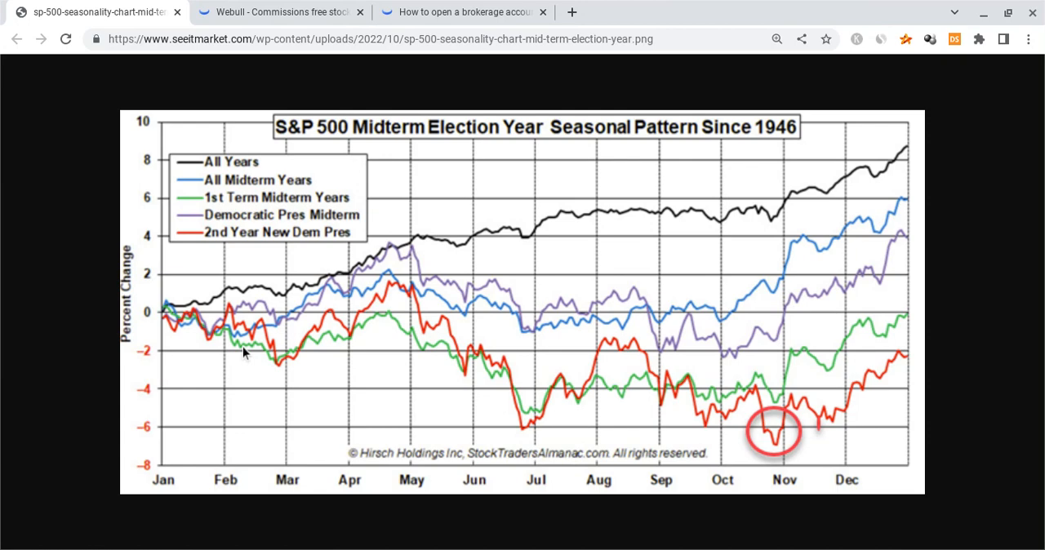
pyautogui.moveTo(319, 355)
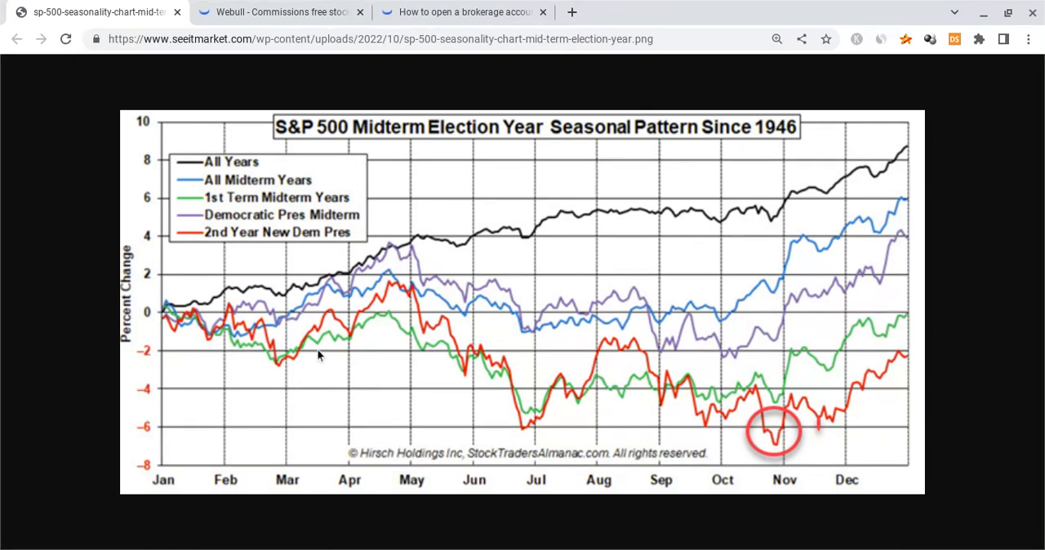
pyautogui.moveTo(375, 321)
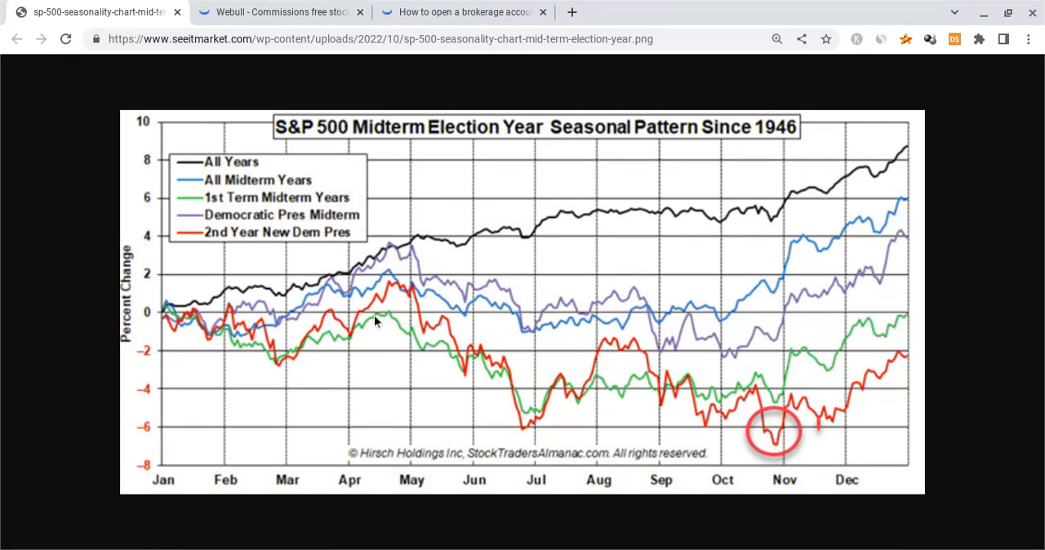
pyautogui.moveTo(383, 319)
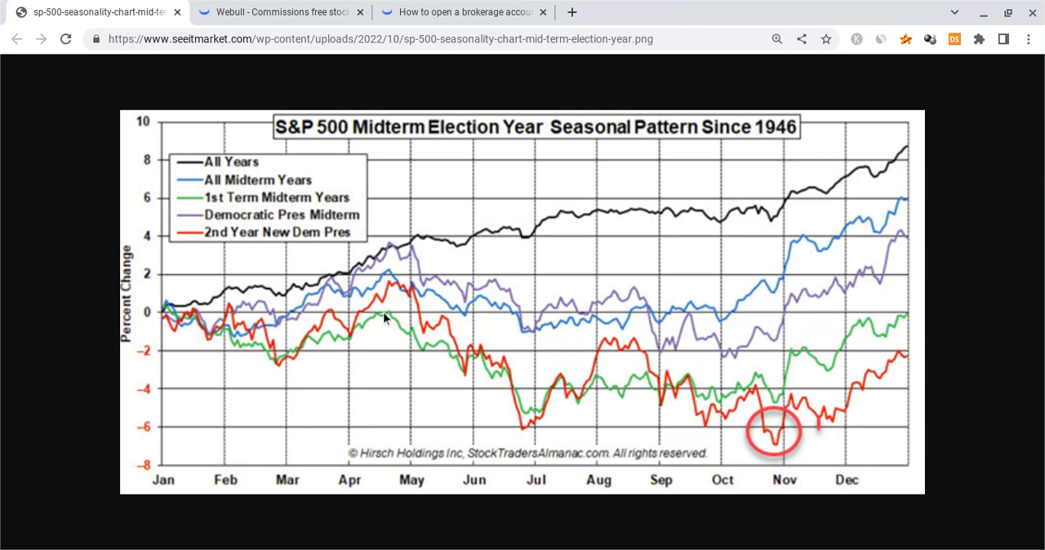
pyautogui.moveTo(455, 368)
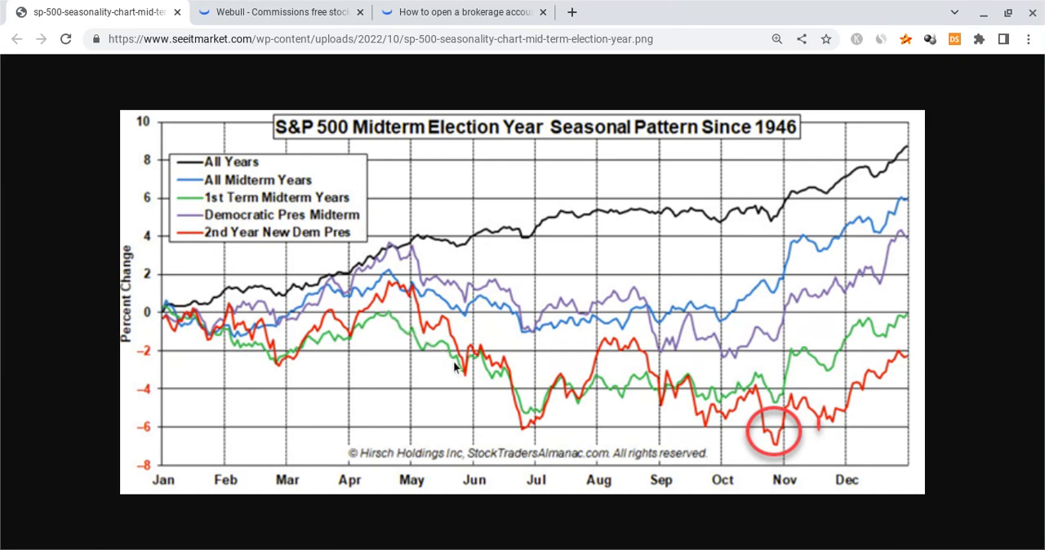
pyautogui.moveTo(520, 441)
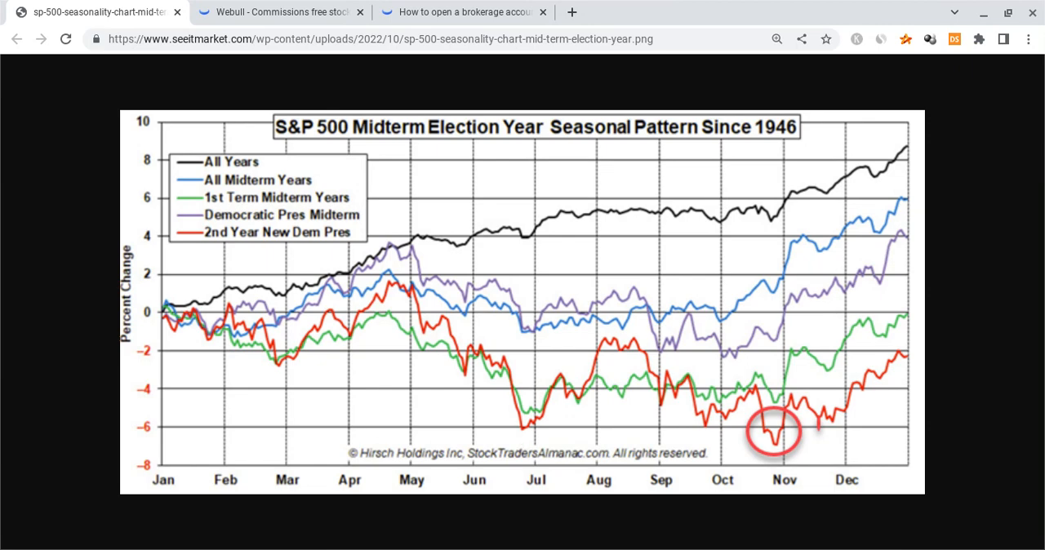
pyautogui.moveTo(528, 443)
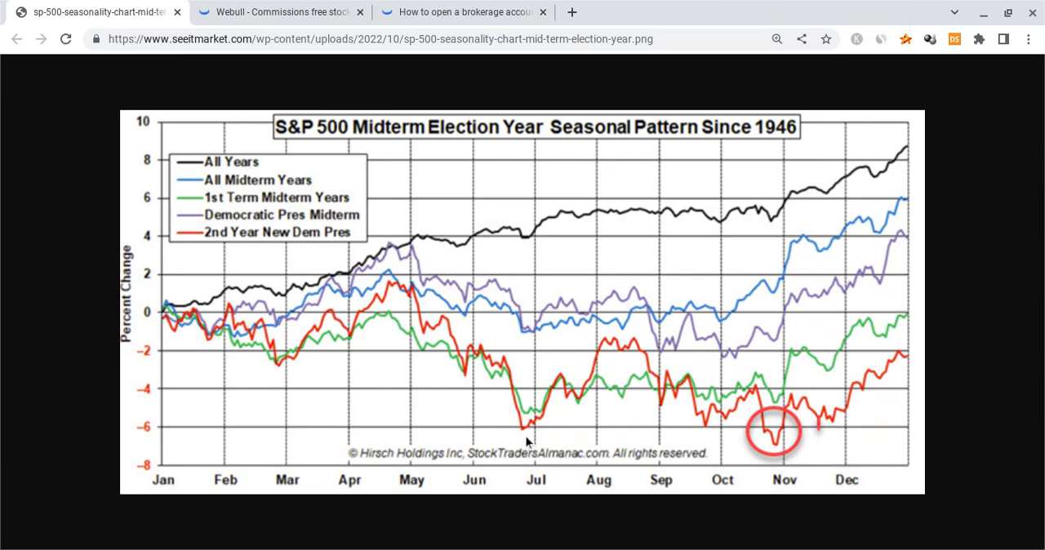
pyautogui.moveTo(539, 451)
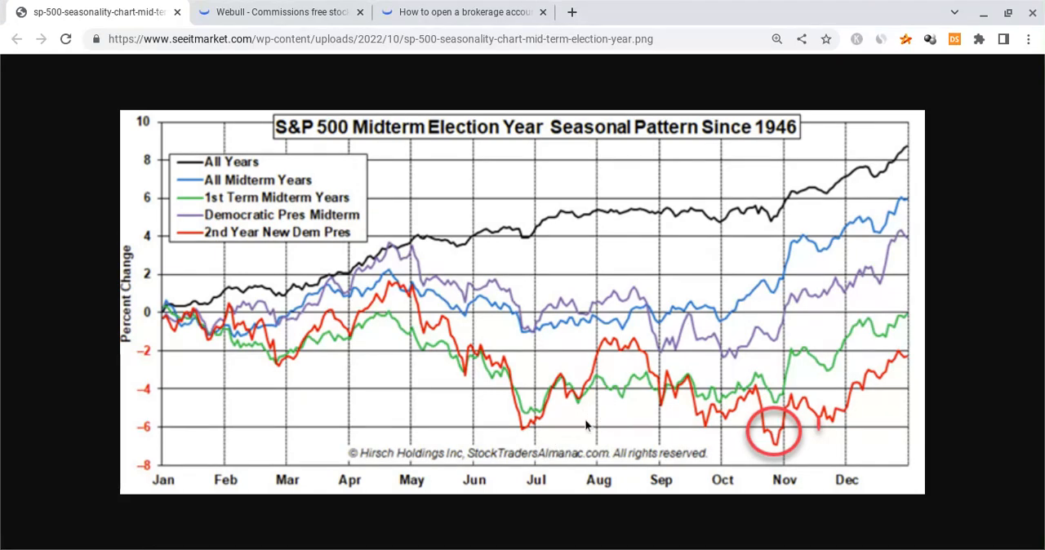
pyautogui.moveTo(568, 394)
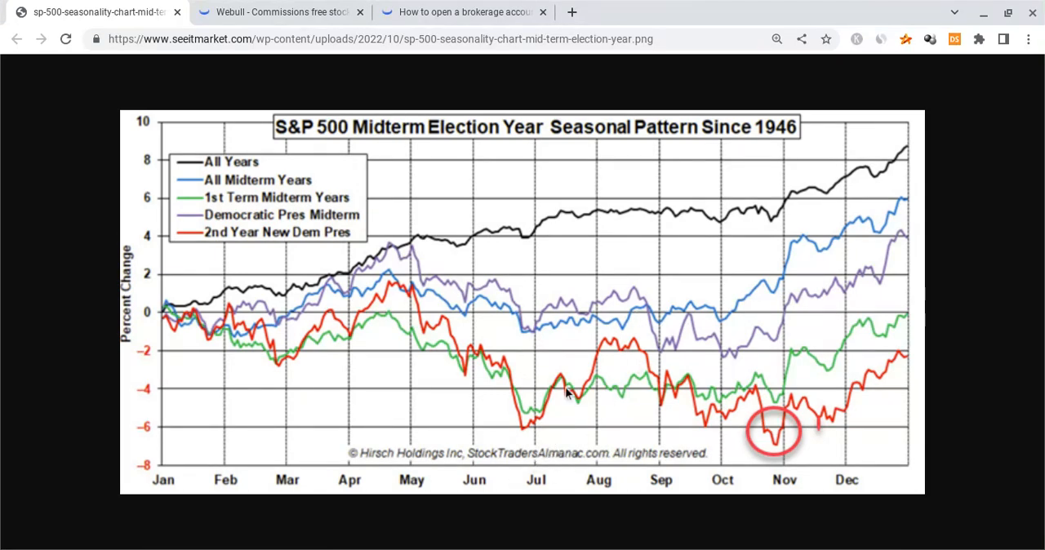
pyautogui.moveTo(606, 366)
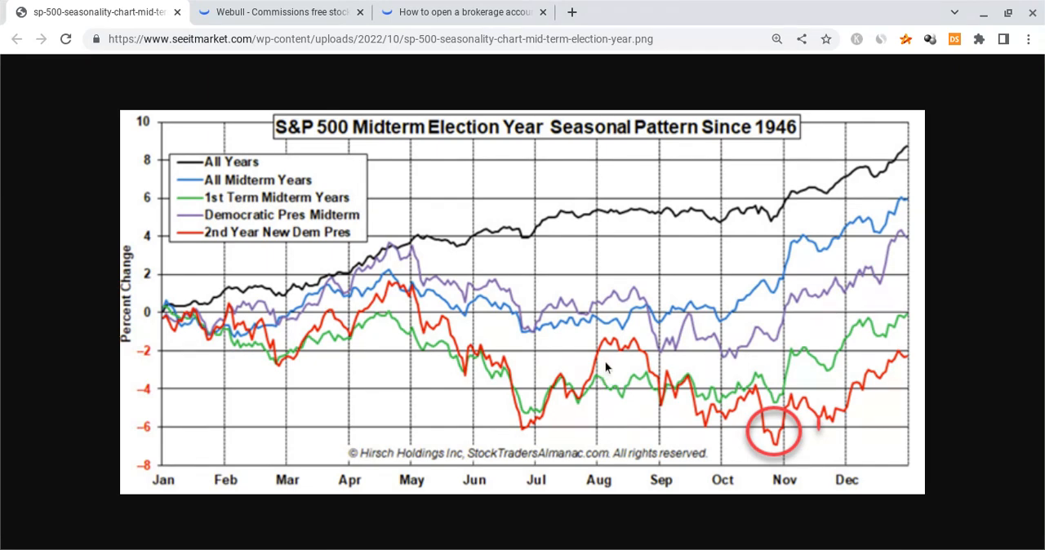
pyautogui.moveTo(675, 416)
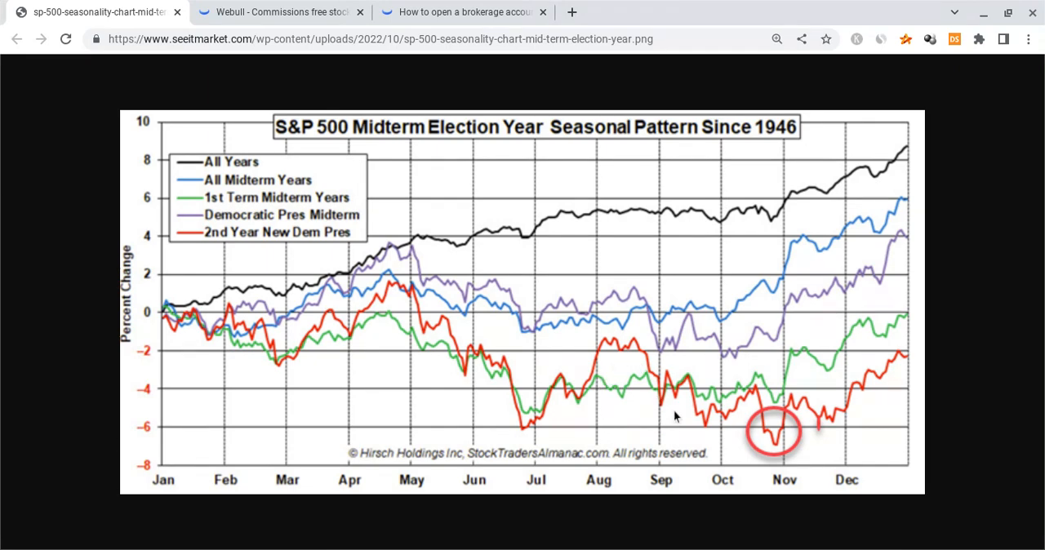
pyautogui.moveTo(713, 452)
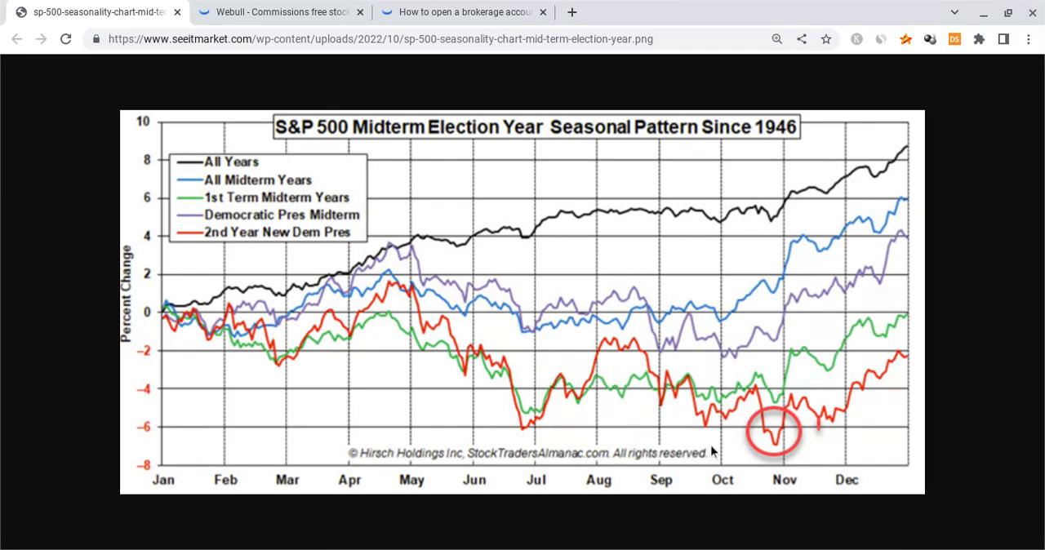
pyautogui.moveTo(744, 430)
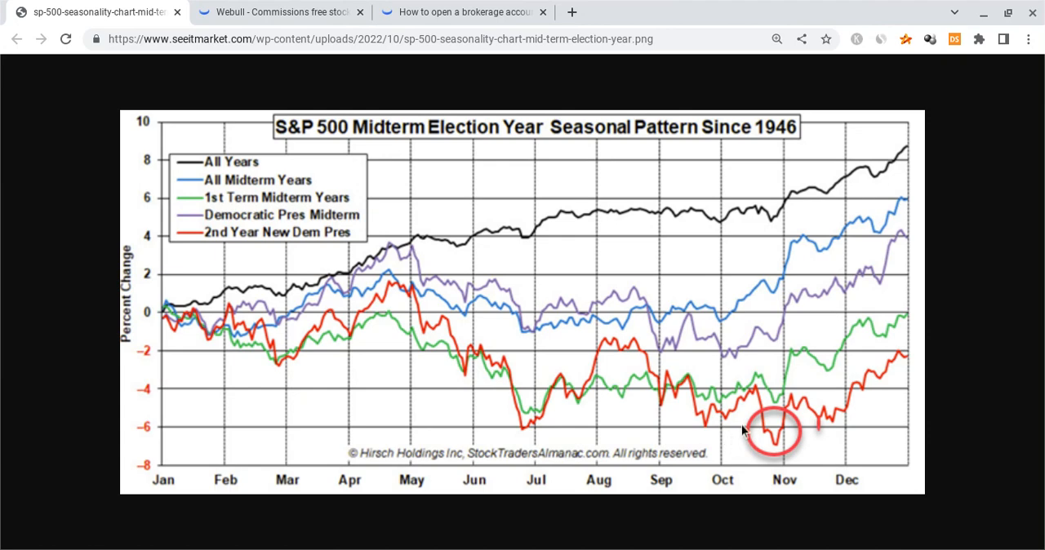
pyautogui.click(277, 12)
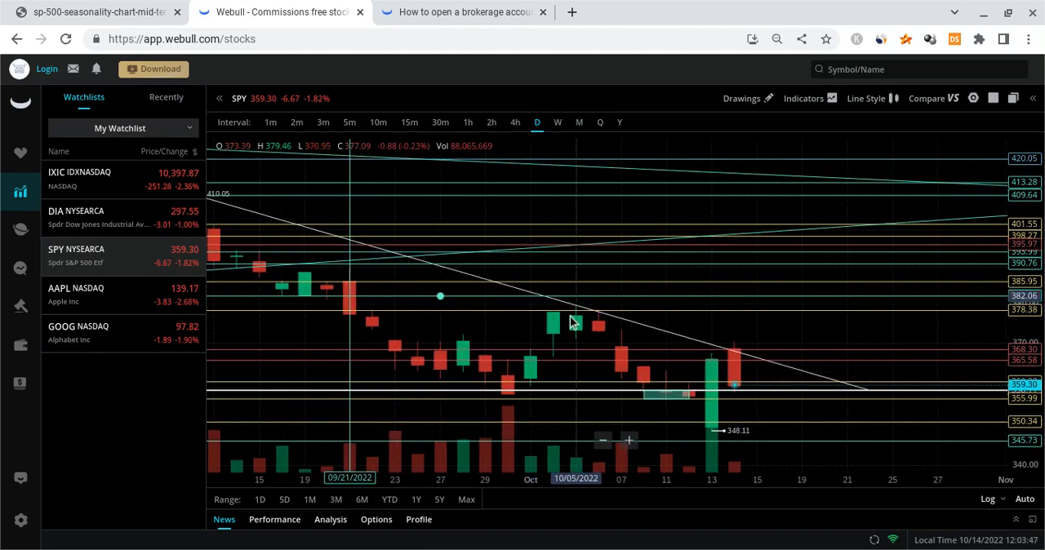
pyautogui.click(98, 11)
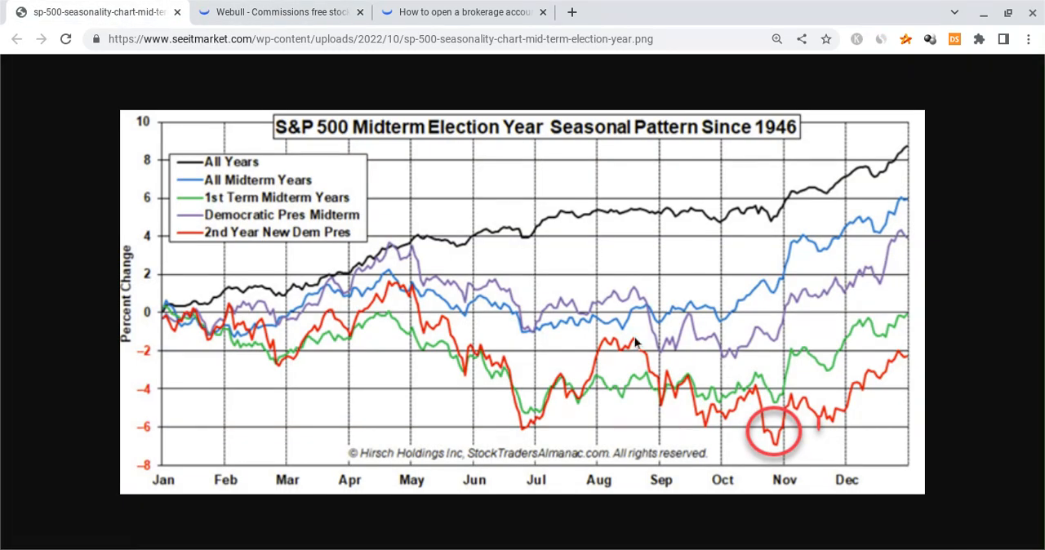
pyautogui.moveTo(773, 482)
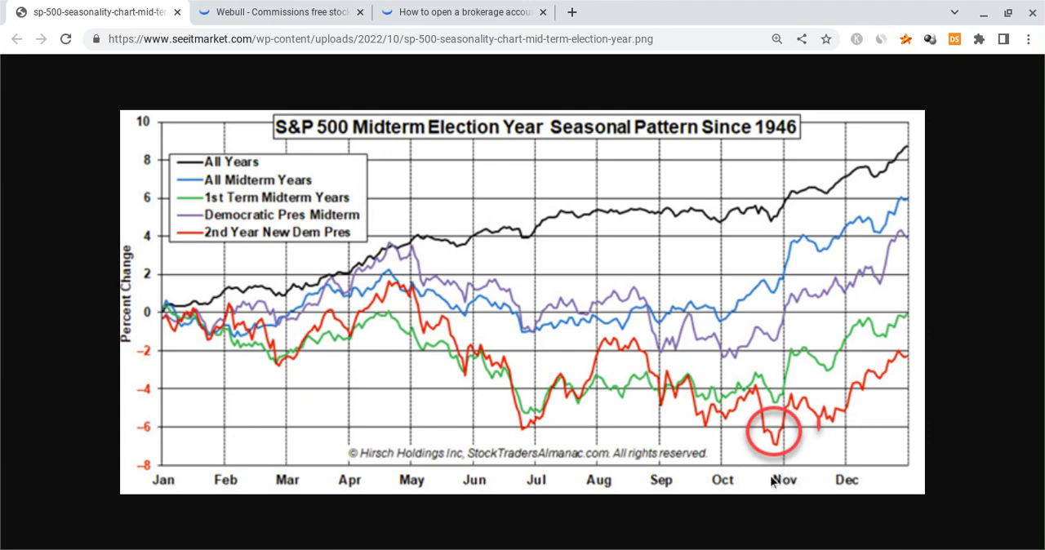
pyautogui.moveTo(775, 473)
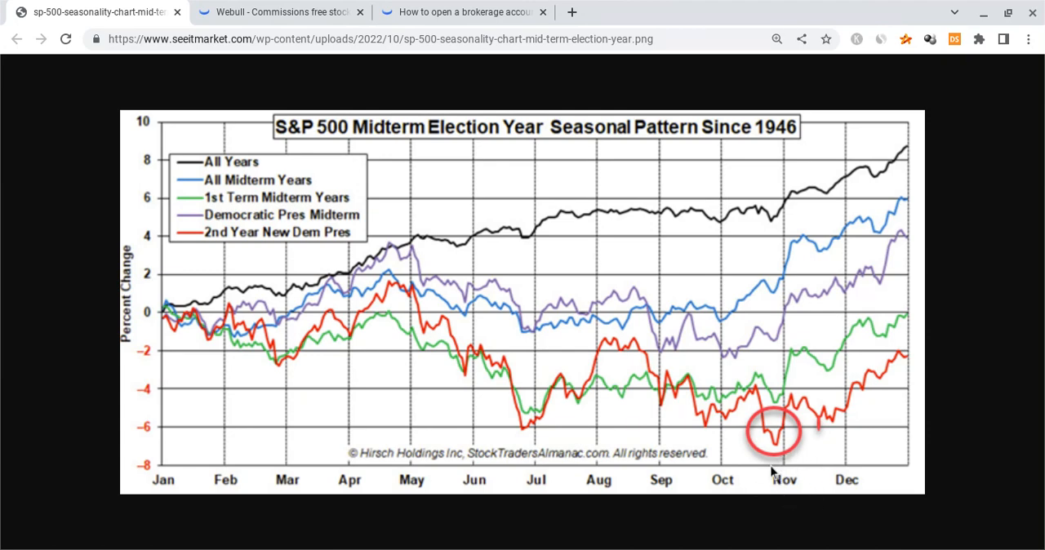
pyautogui.moveTo(776, 470)
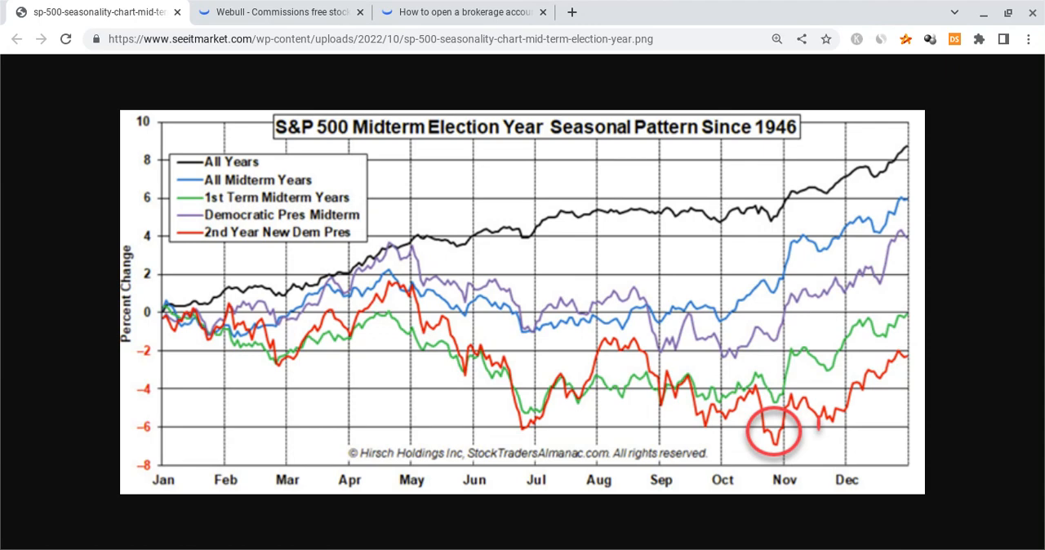
pyautogui.moveTo(776, 499)
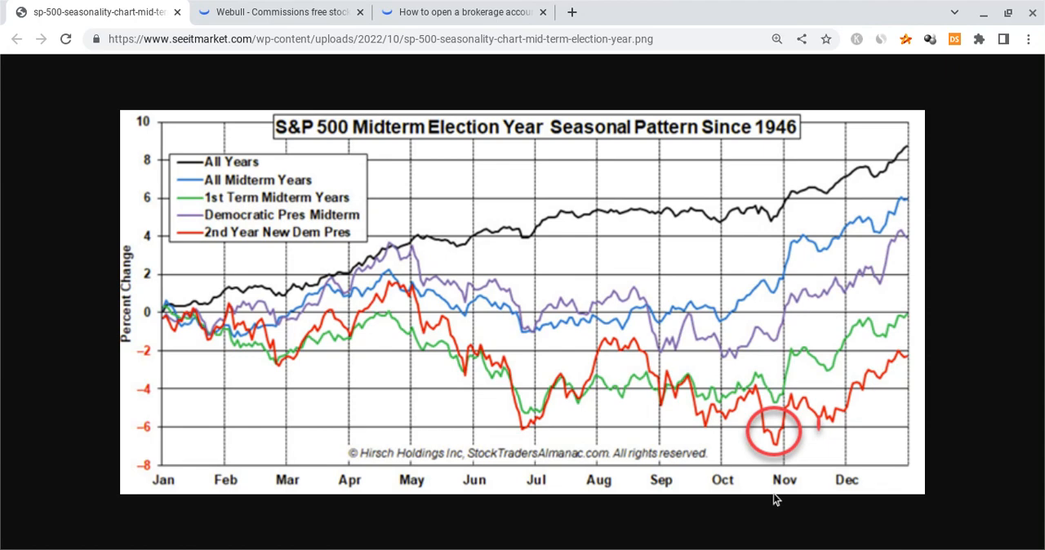
pyautogui.moveTo(804, 485)
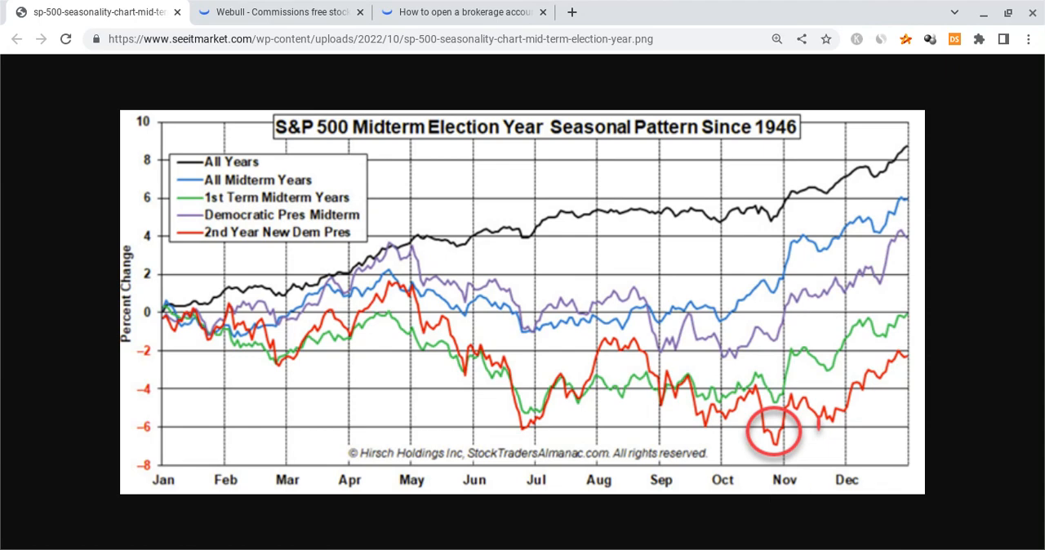
pyautogui.moveTo(874, 384)
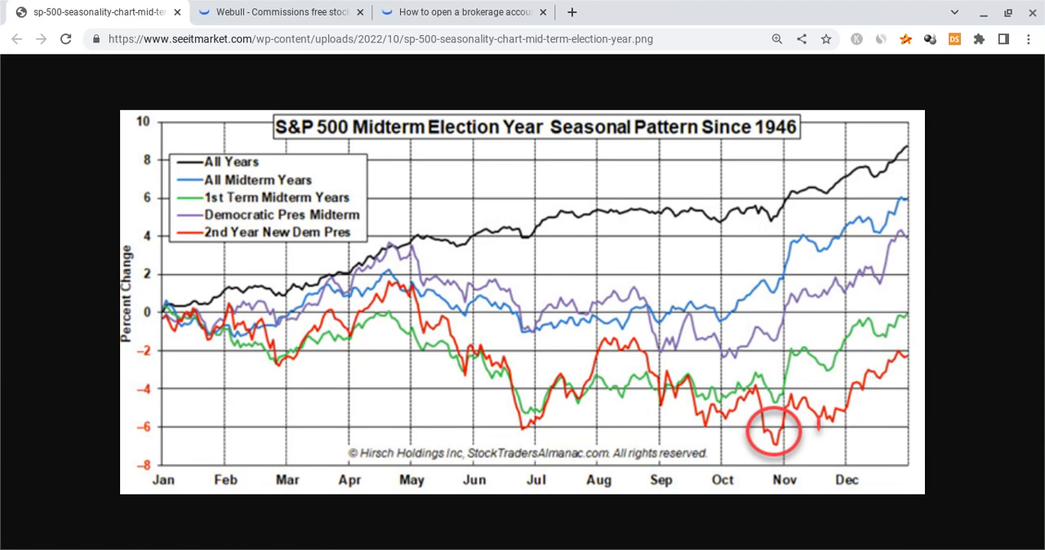
pyautogui.moveTo(1039, 251)
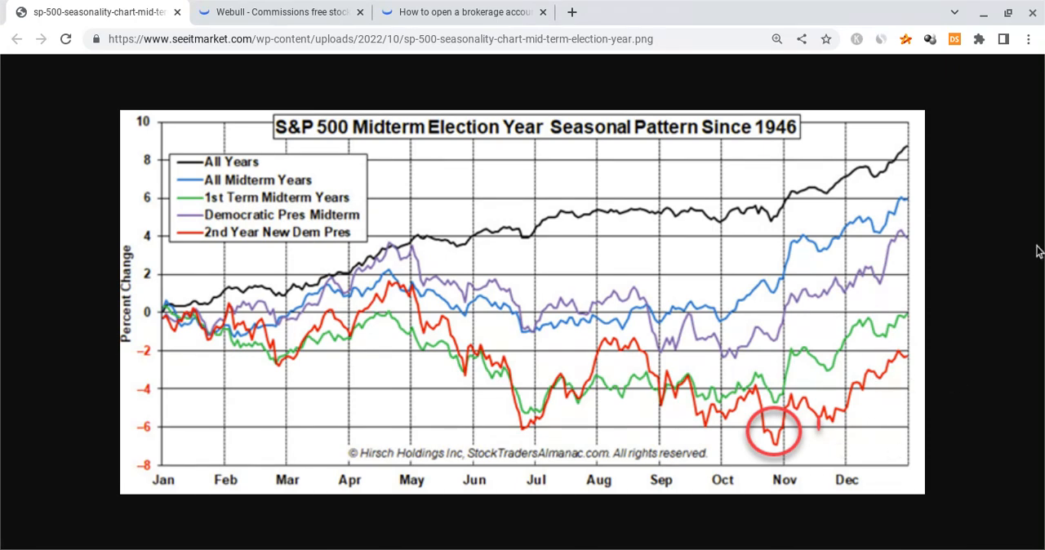
pyautogui.moveTo(1019, 409)
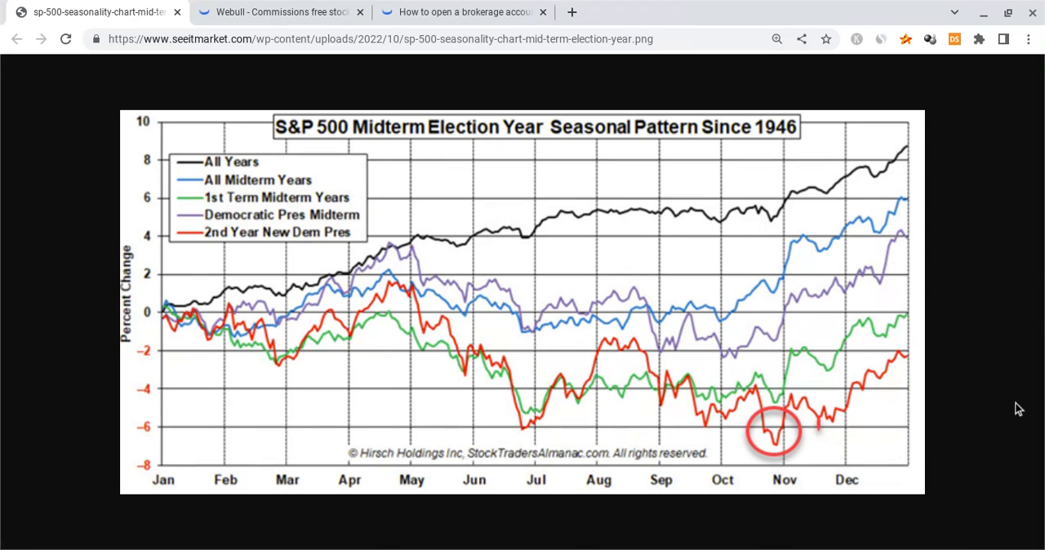
# Return to the Webull tab showing the daily SPY chart near 359
pyautogui.click(277, 12)
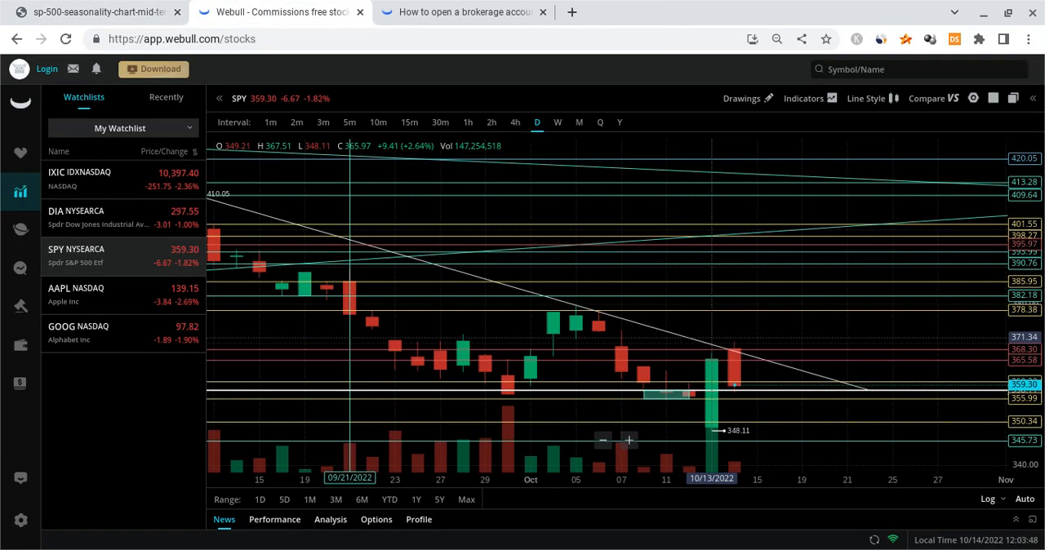
pyautogui.moveTo(809, 351)
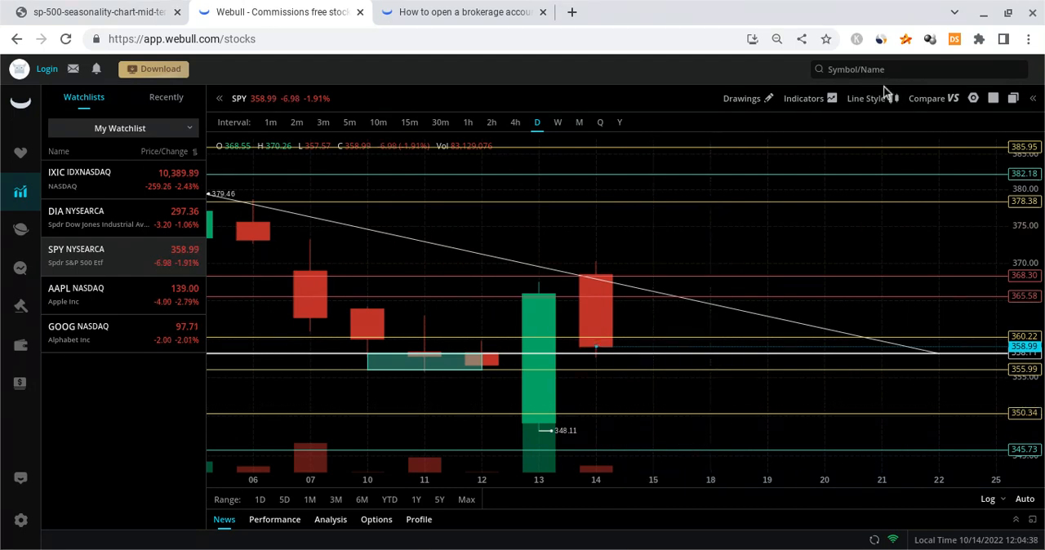
# Search QQQ, open Invesco QQQ Trust, and show it on 5-minute candles
pyautogui.click(918, 70)
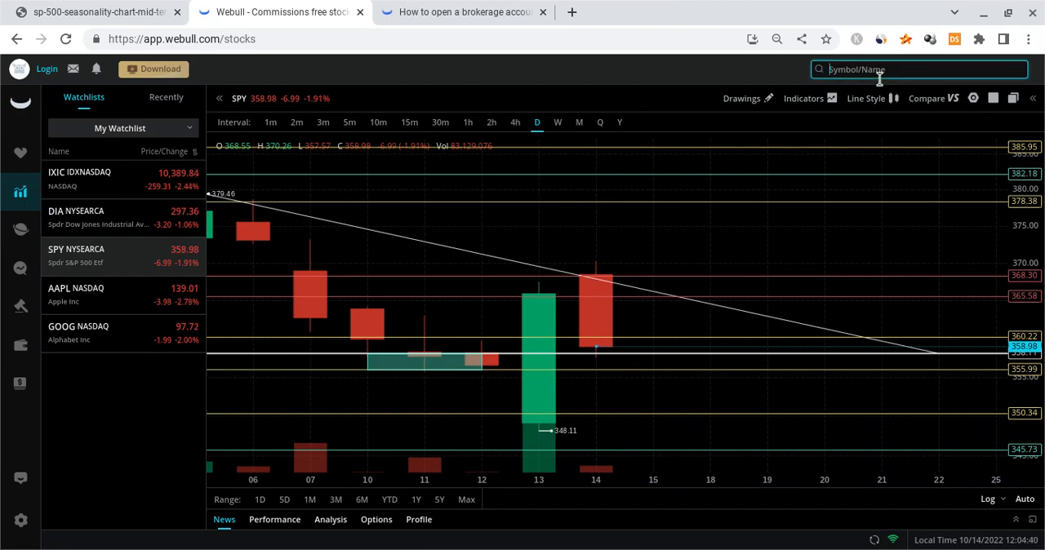
pyautogui.write('QQQ')
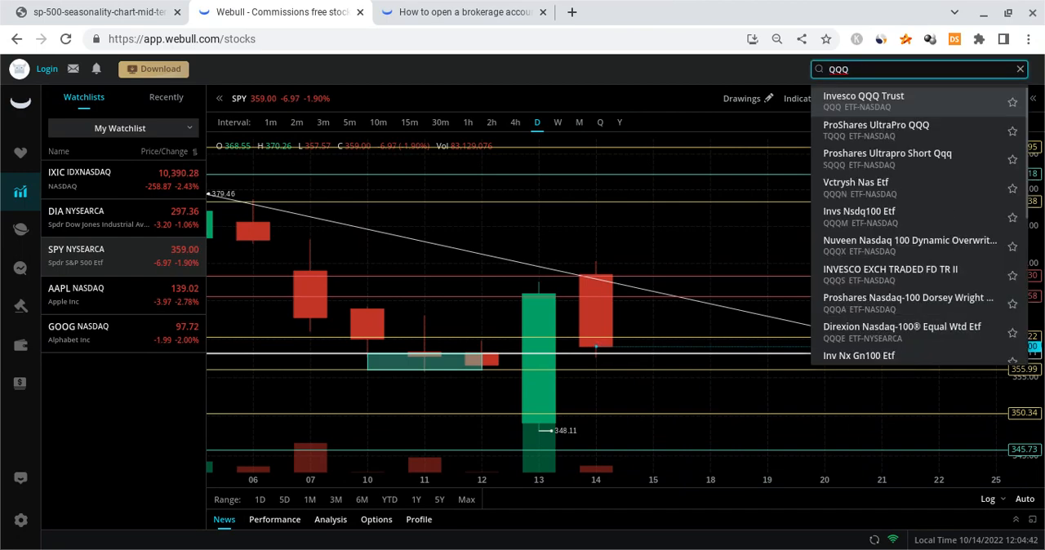
pyautogui.click(863, 101)
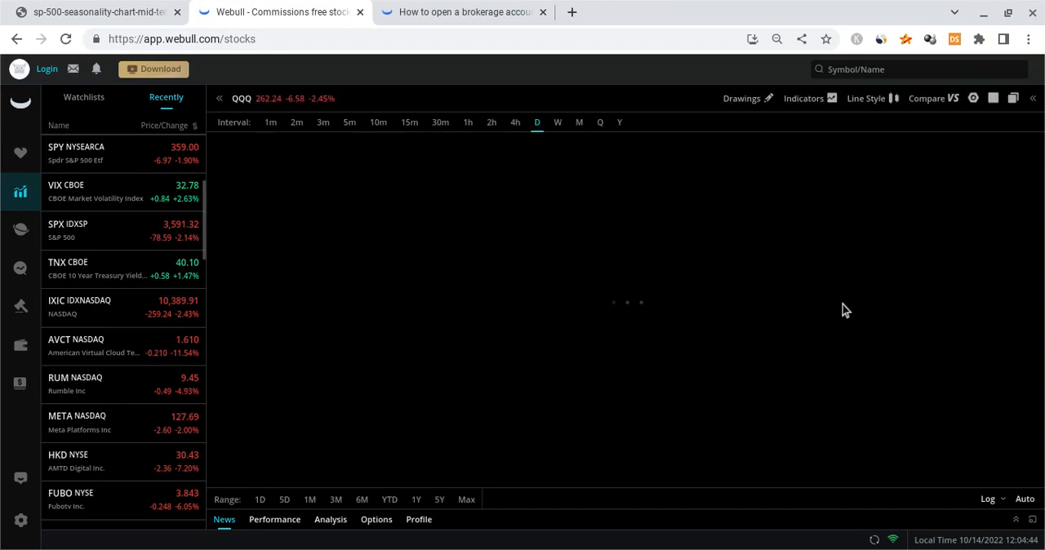
pyautogui.click(350, 122)
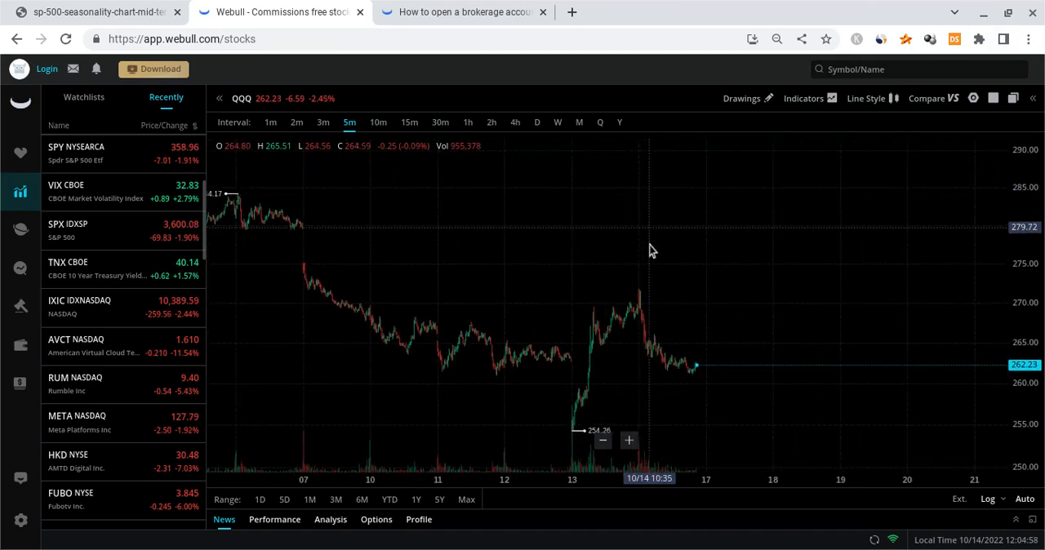
pyautogui.moveTo(727, 346)
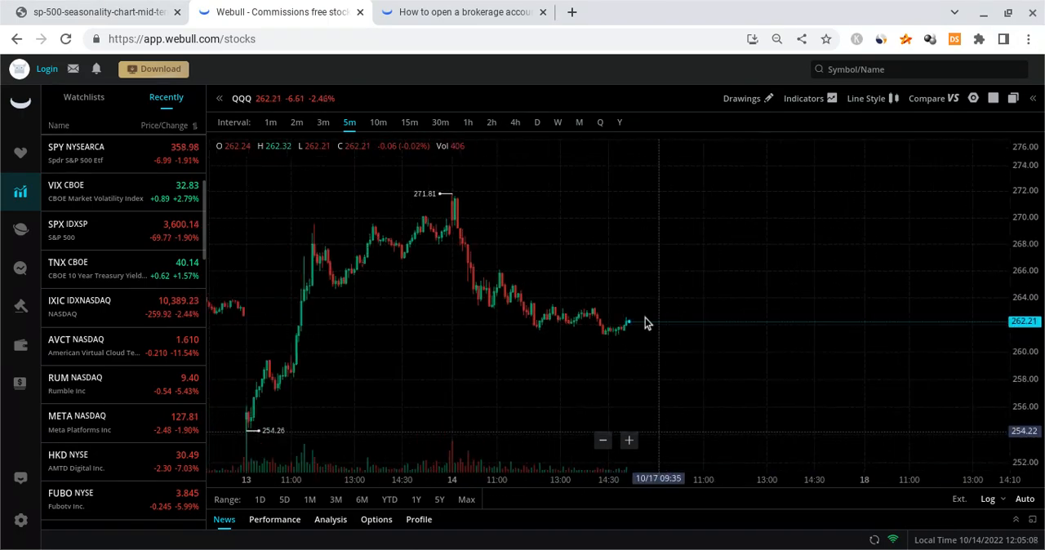
pyautogui.moveTo(531, 306)
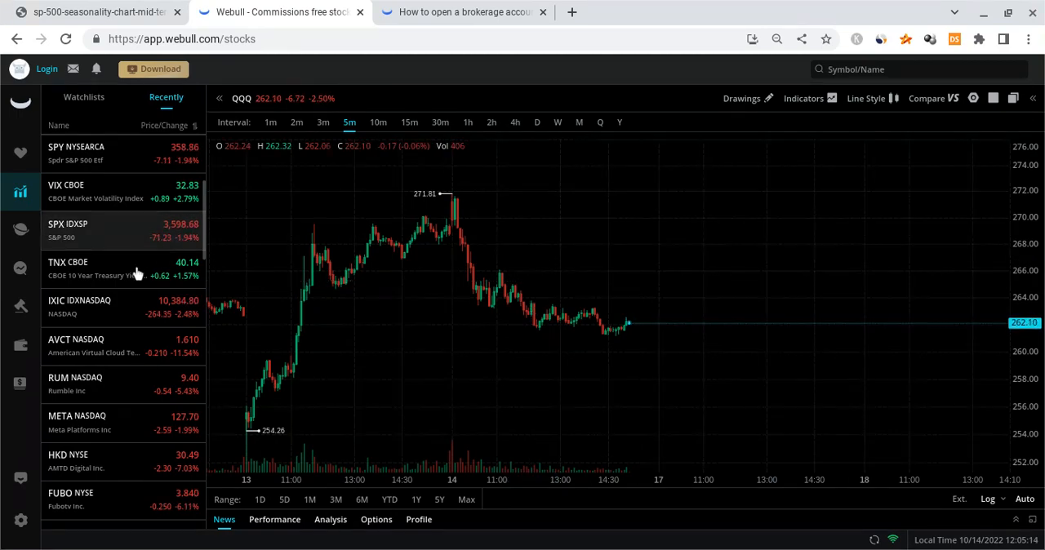
# View the Nasdaq composite (IXIC), then Tesla (TSLA) with levels from 206 to 230
pyautogui.click(80, 306)
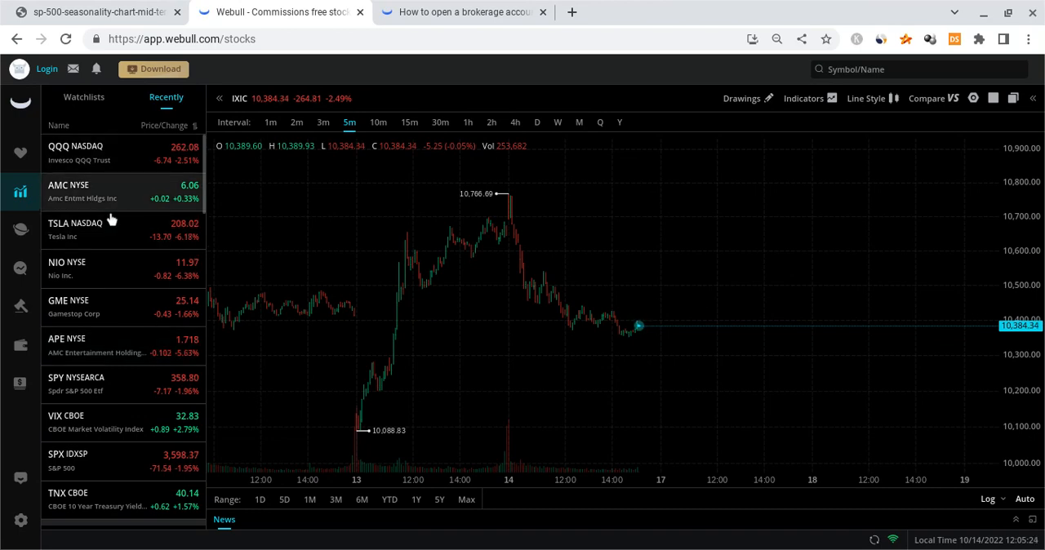
pyautogui.click(76, 229)
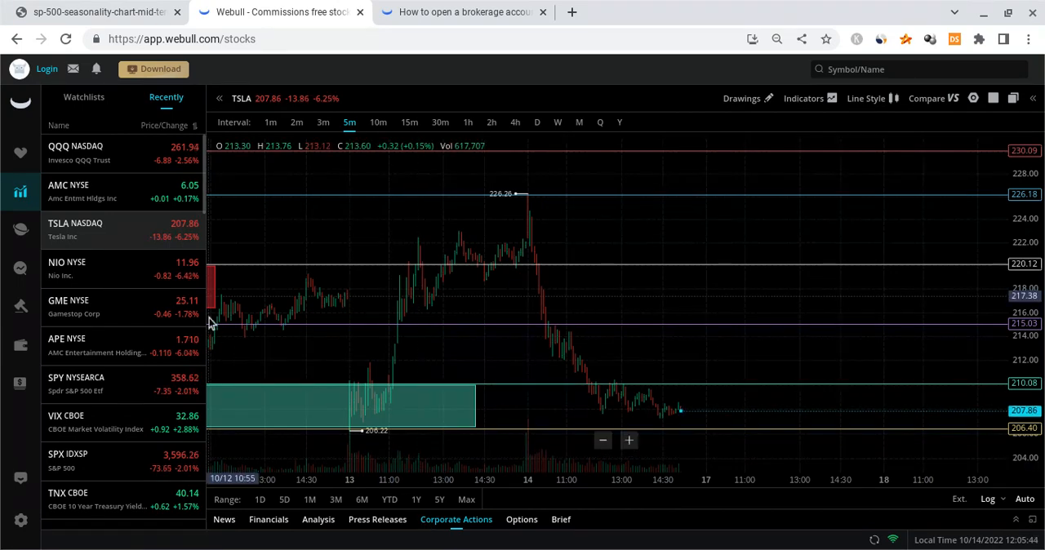
pyautogui.scroll(-3)
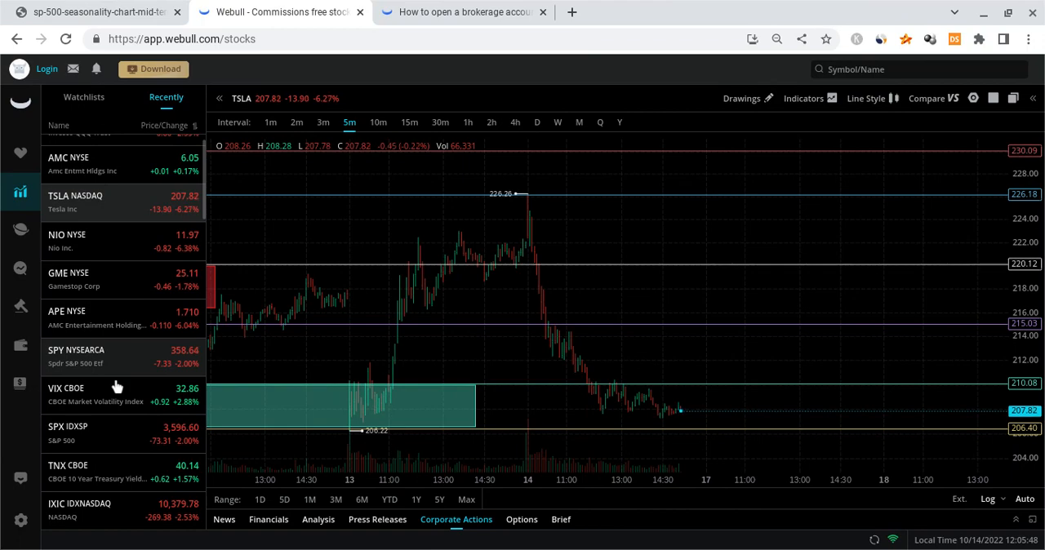
# Open the VIX chart from the Recently list on weekly candles
pyautogui.click(66, 388)
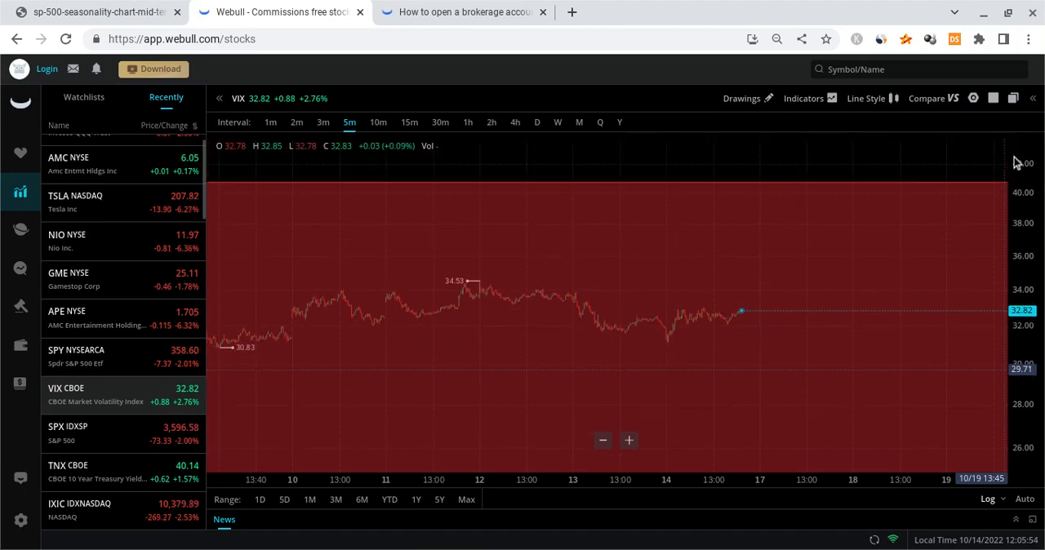
pyautogui.click(558, 123)
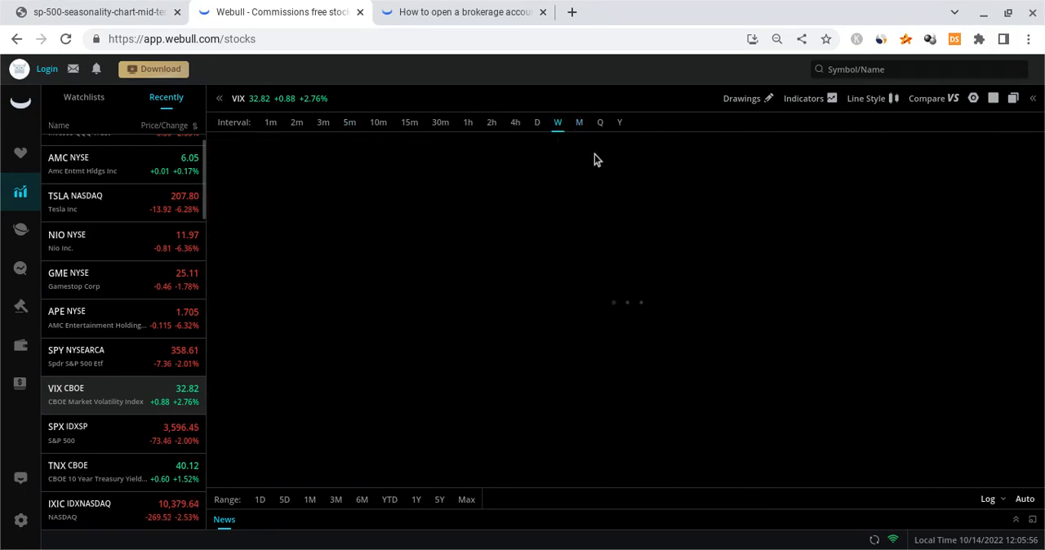